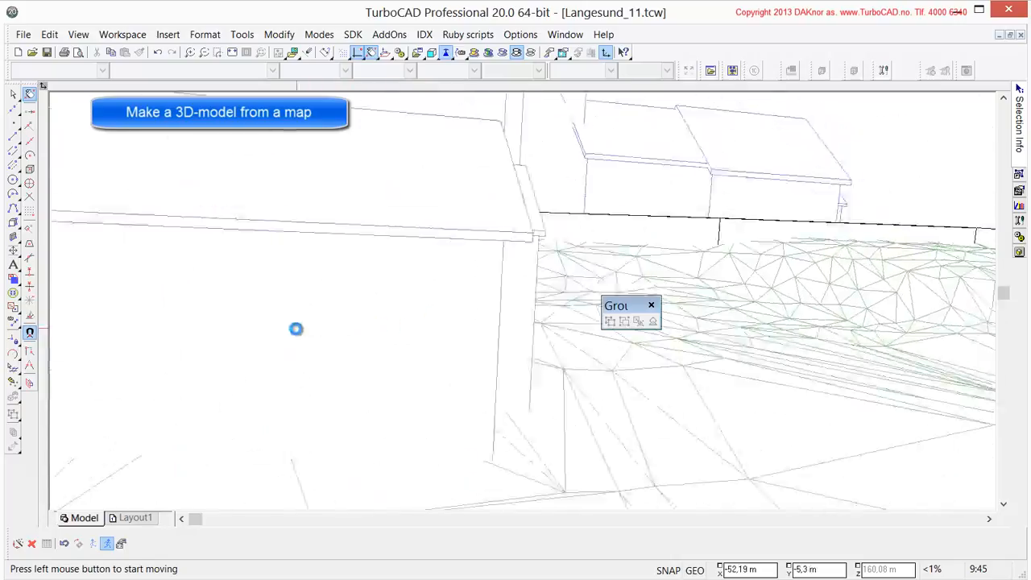
Step: Walk through the 3D town model and travel further along the road
drag(297, 329, 487, 322)
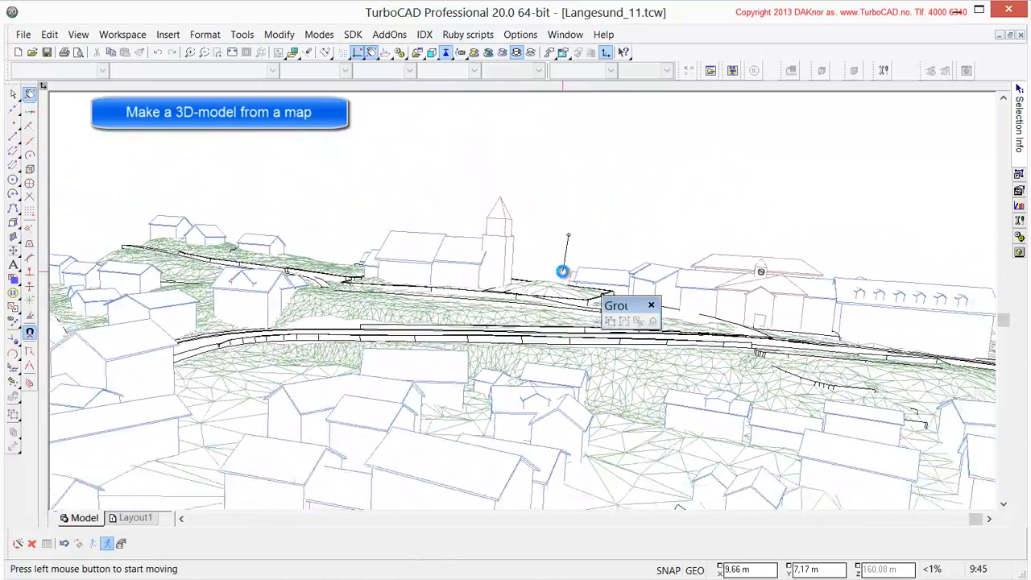
drag(563, 270, 719, 416)
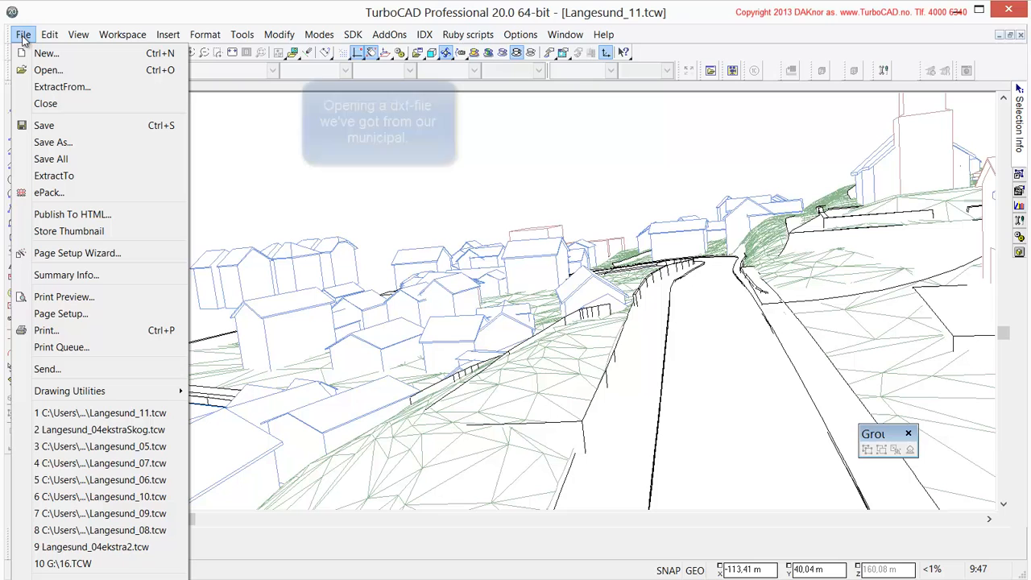
mouse_move(48, 71)
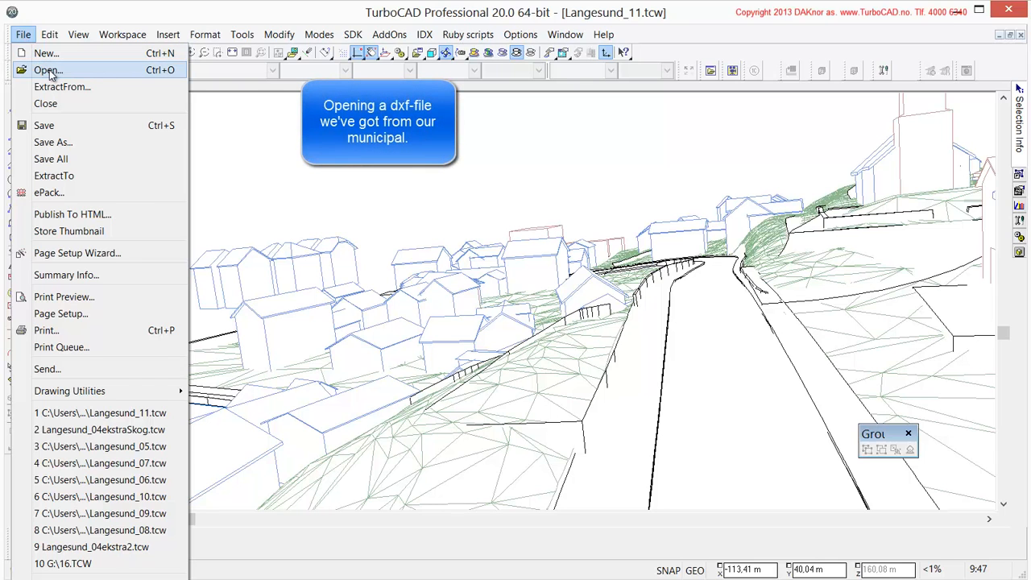
Step: Start opening a drawing and filter the file list to DXF files
click(46, 71)
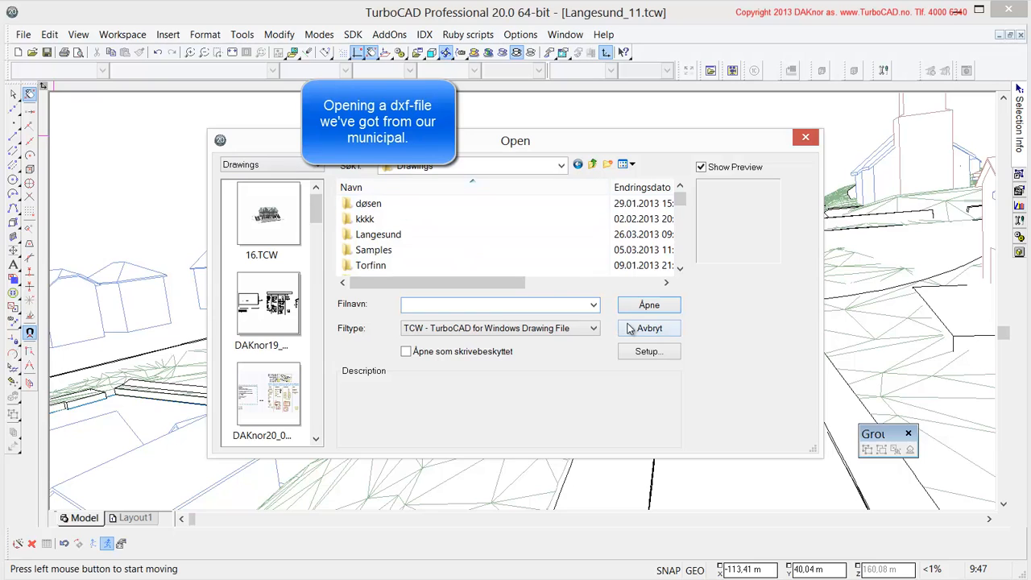
click(593, 329)
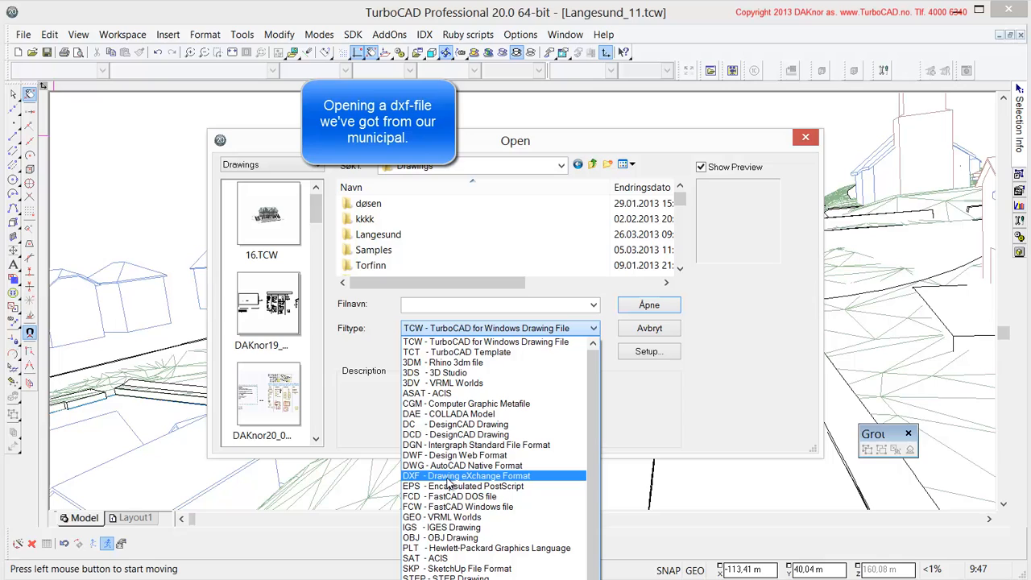
click(466, 476)
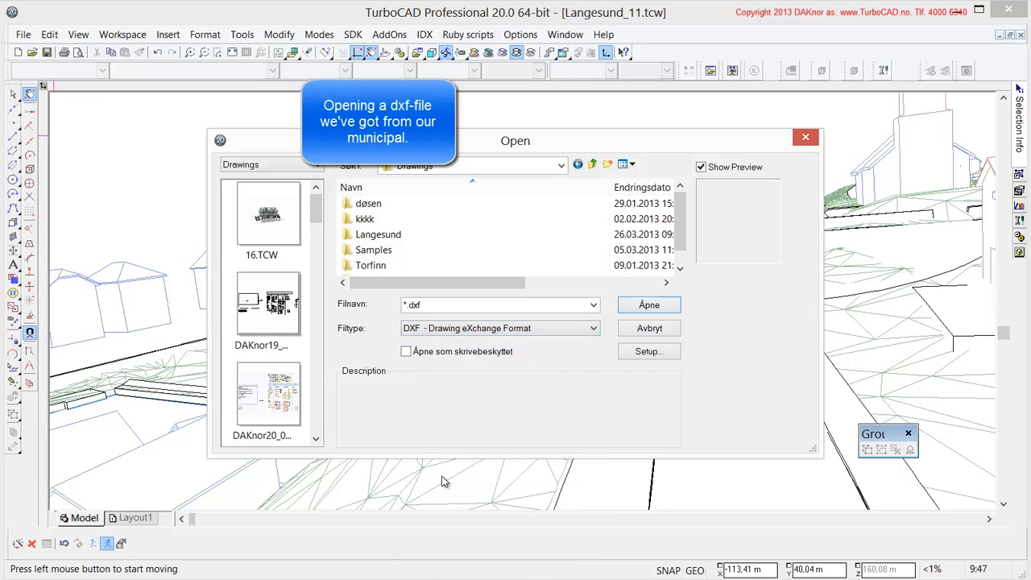
Step: Enter the Langesund folder and open the municipality's 13639547967098.dxf map
click(377, 233)
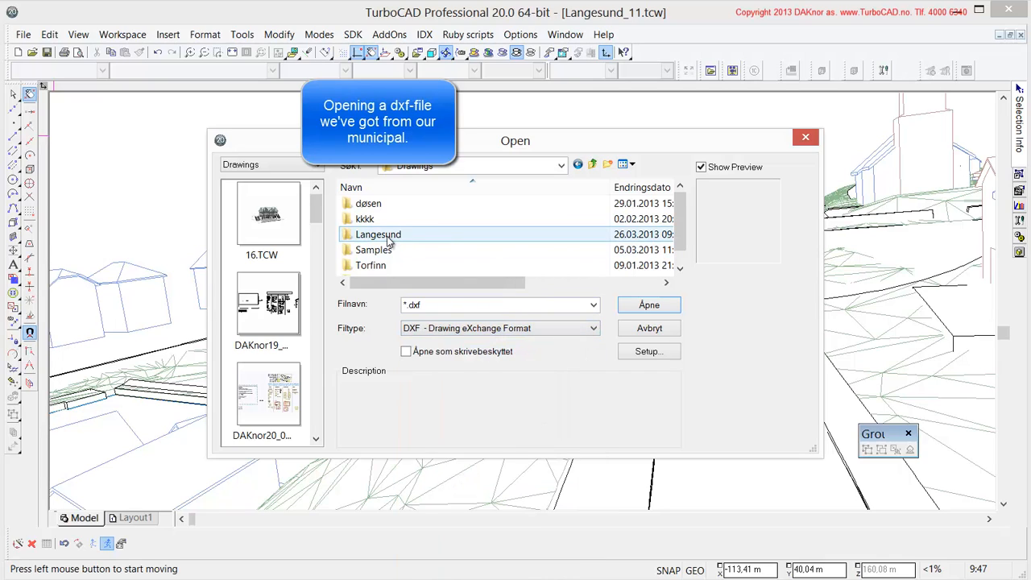
double_click(377, 234)
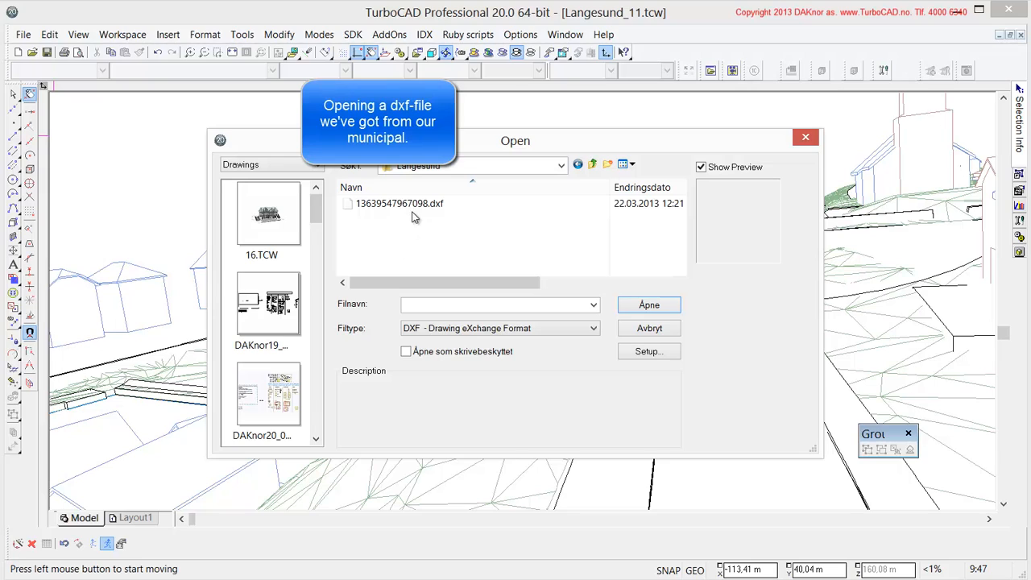
click(400, 203)
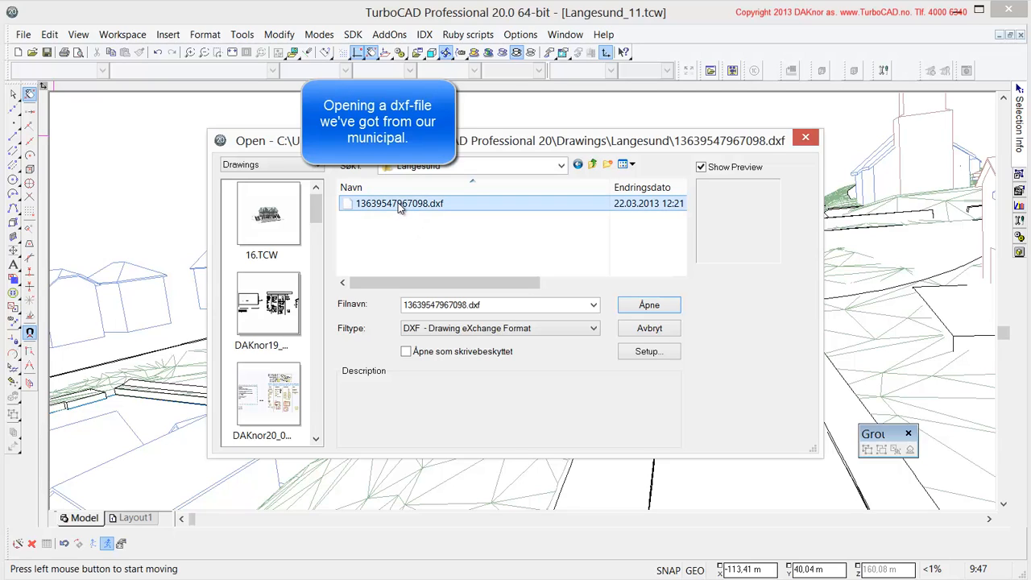
mouse_move(599, 264)
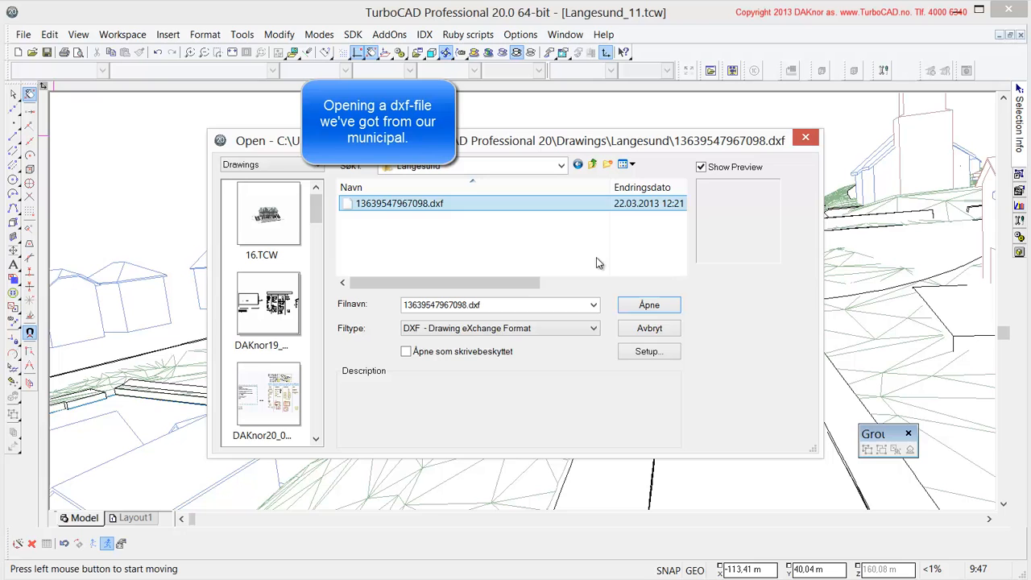
click(648, 304)
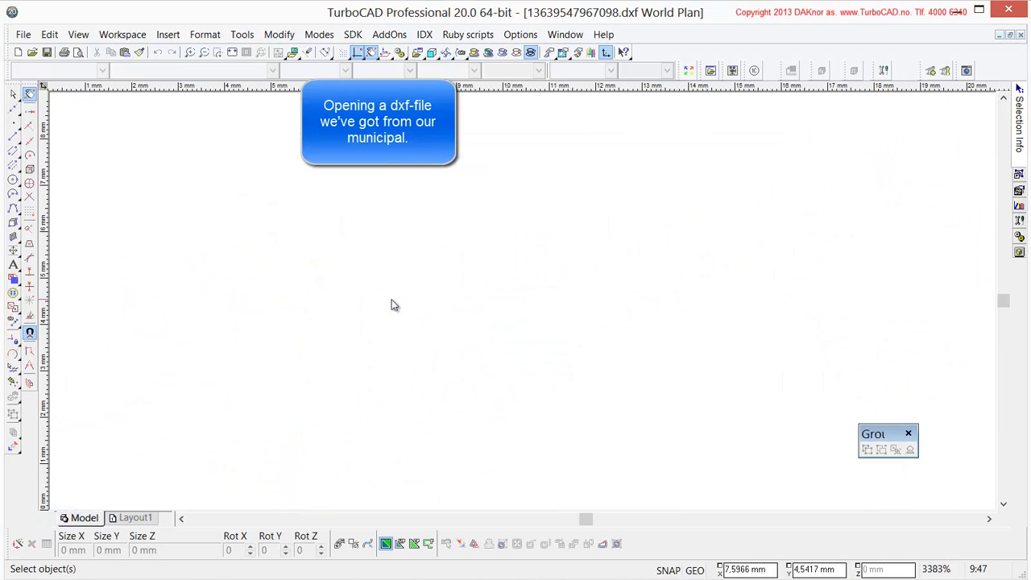
mouse_move(432, 235)
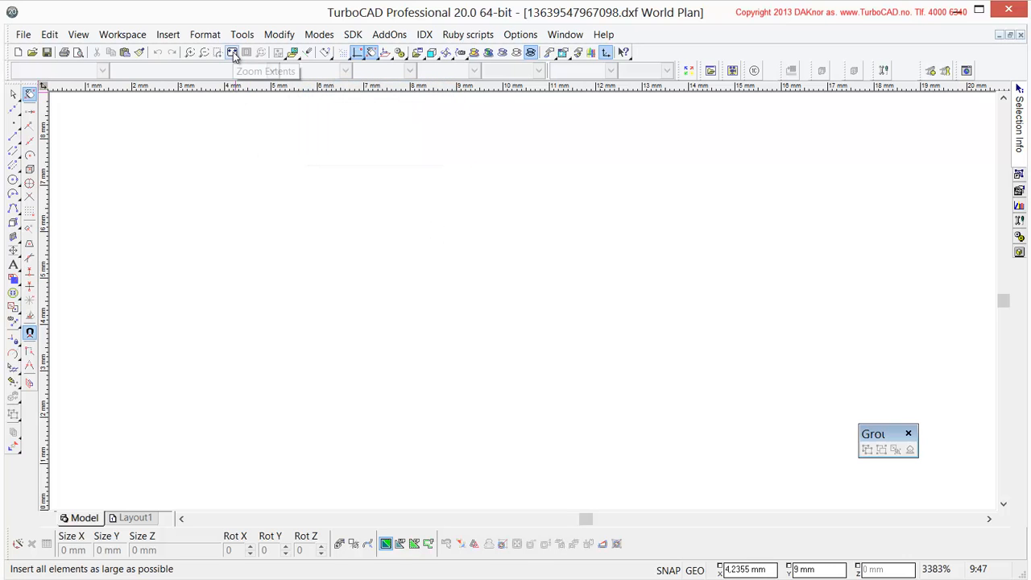
Step: Zoom to extents so the whole imported Langesund map fills the view
click(232, 52)
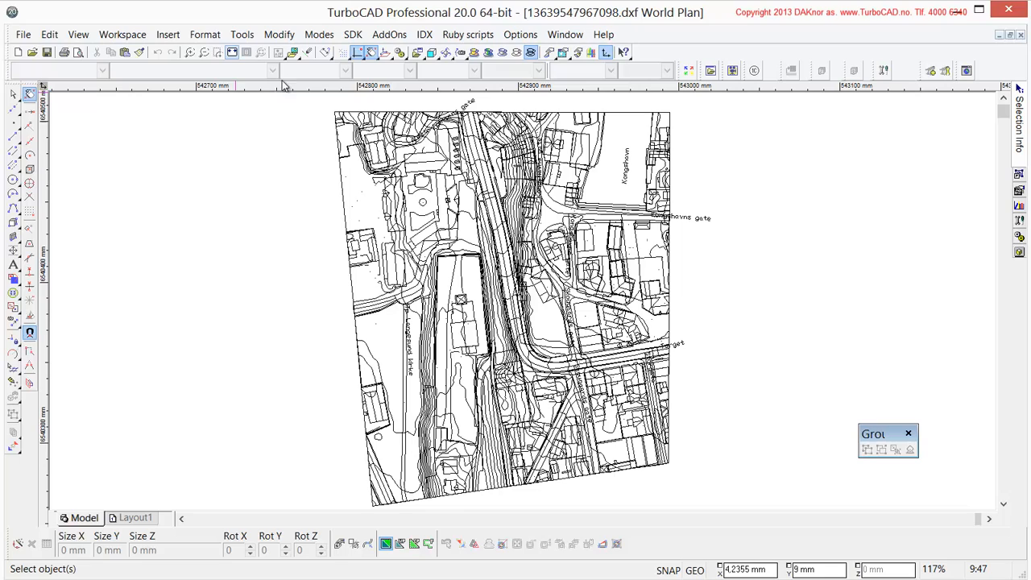
mouse_move(725, 229)
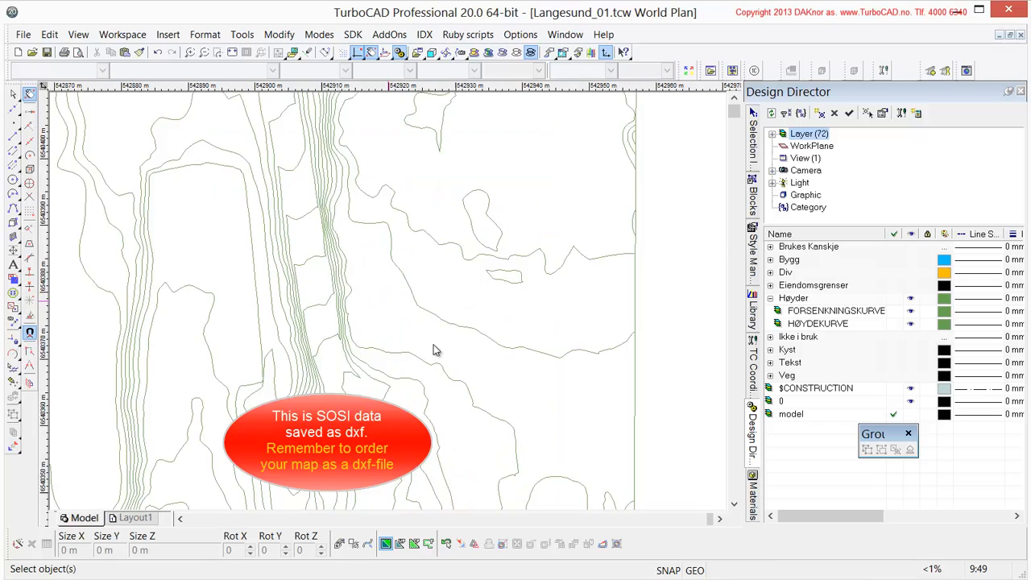
Step: Select a HØYDEKURVE contour, inspect its vertex coordinates, then view the contours from the front
click(438, 294)
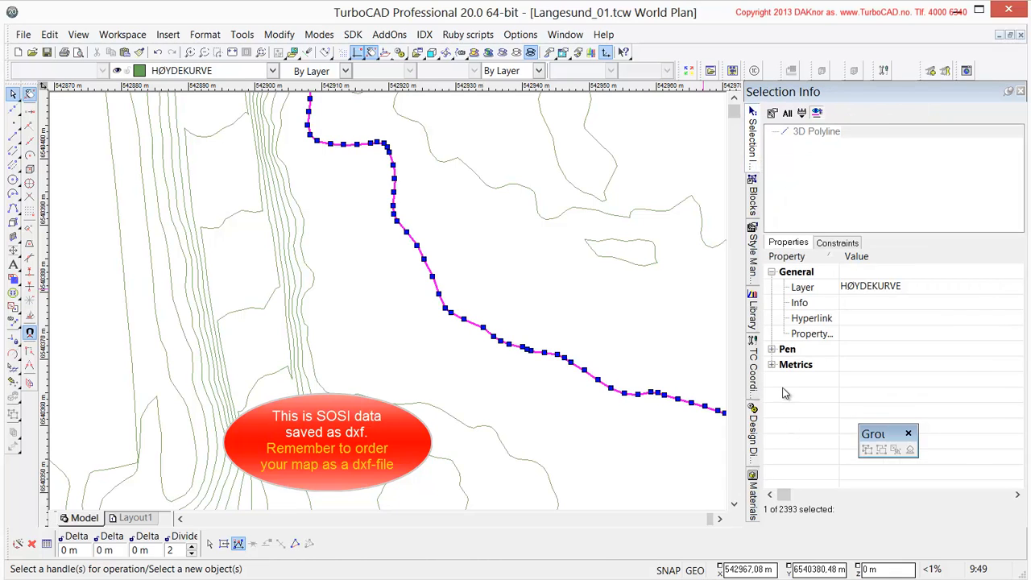
click(770, 364)
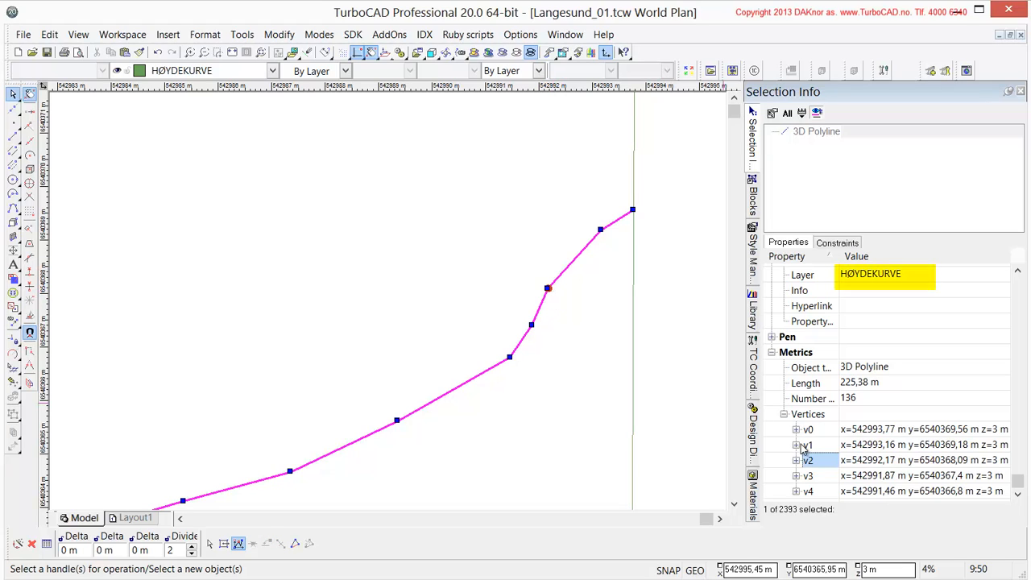
click(808, 445)
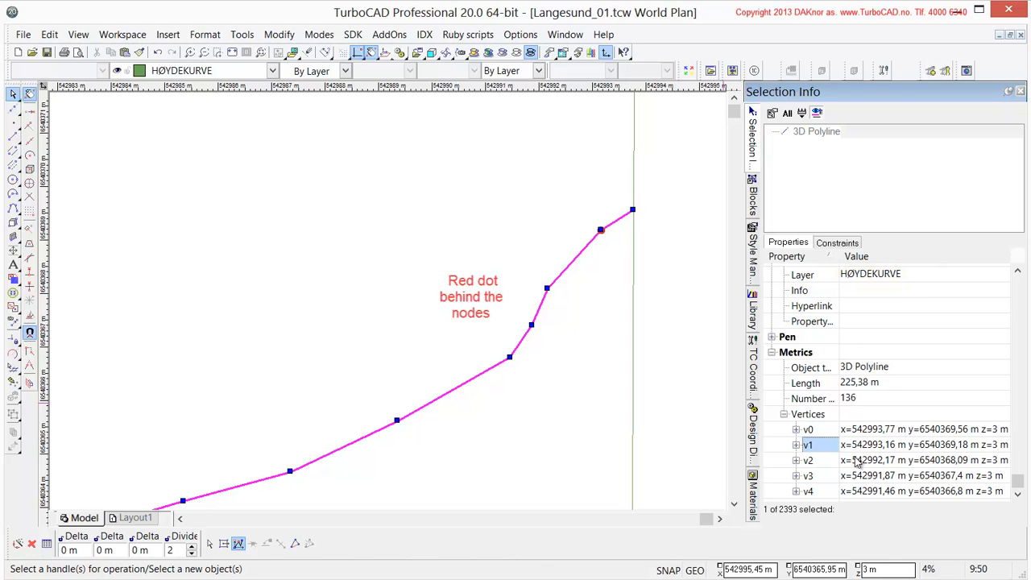
click(809, 461)
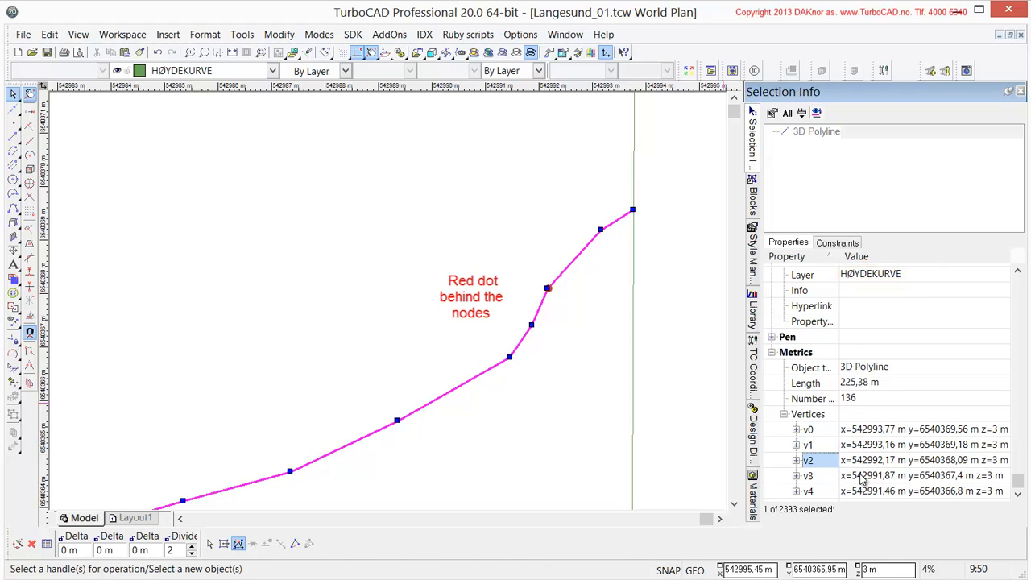
click(809, 475)
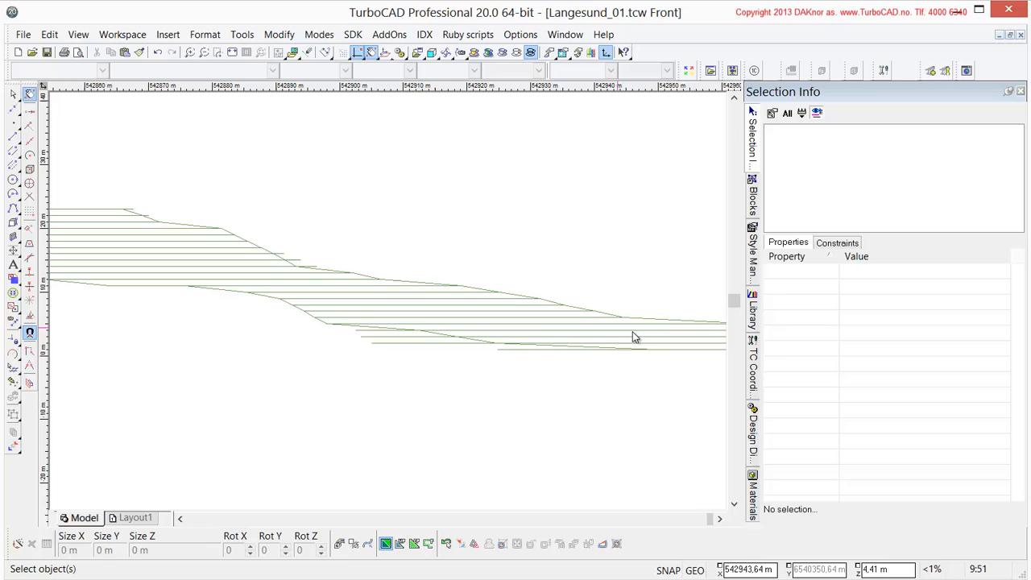
mouse_move(130, 248)
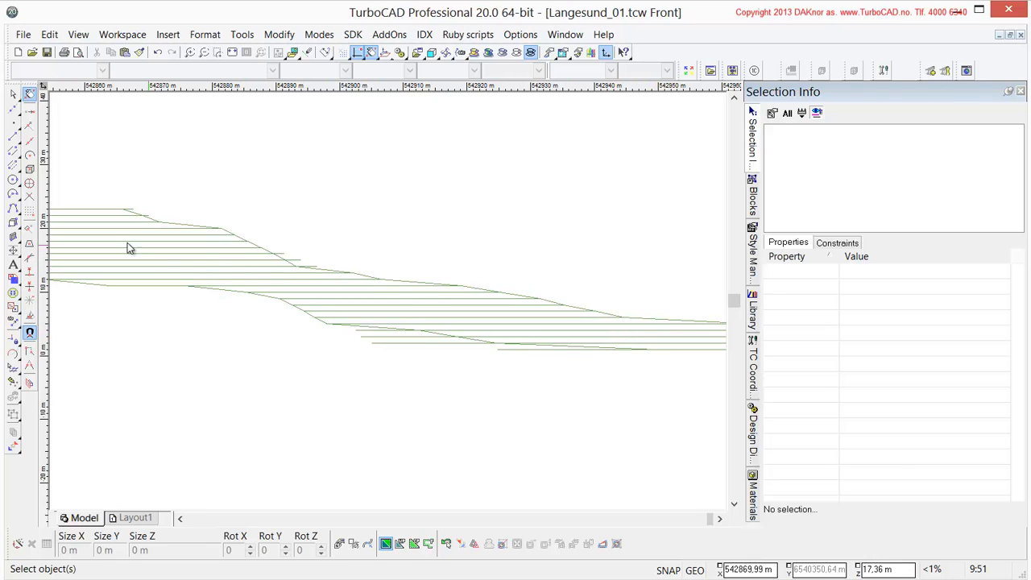
Step: Return to the World Plan view and open a VEGSENTERLINJE road centreline's properties
scroll(up, 3)
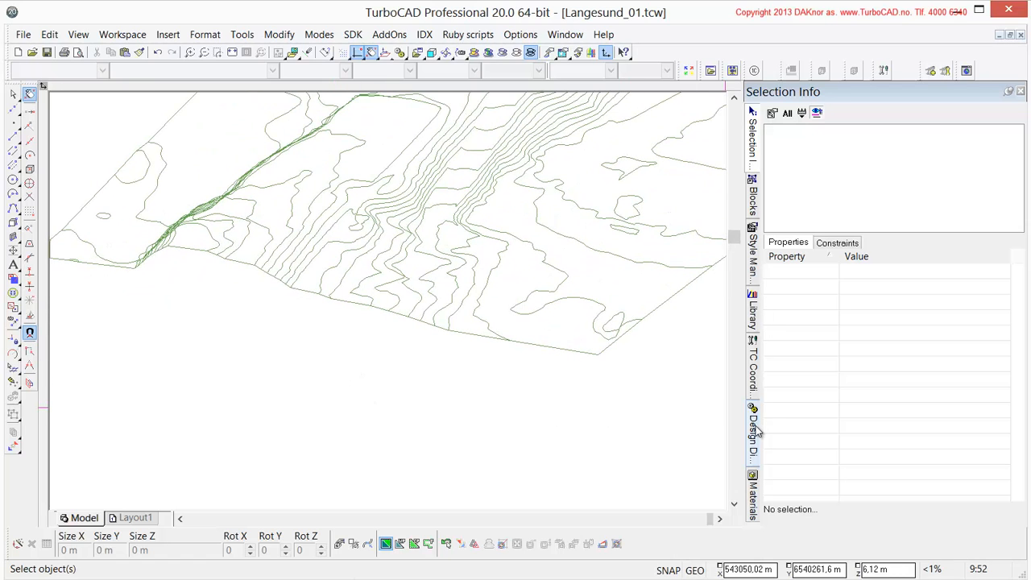
click(753, 427)
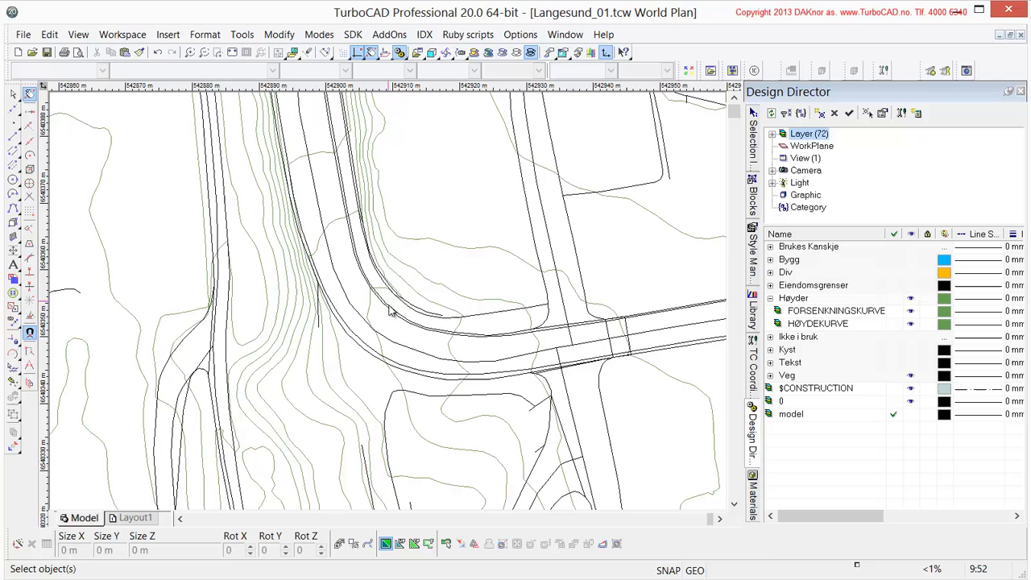
mouse_move(648, 338)
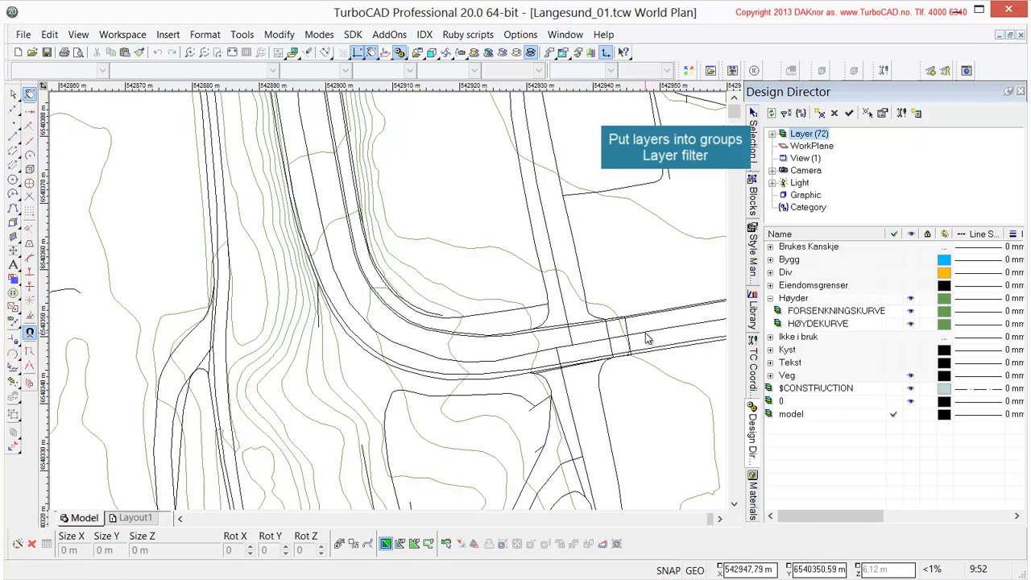
right_click(572, 345)
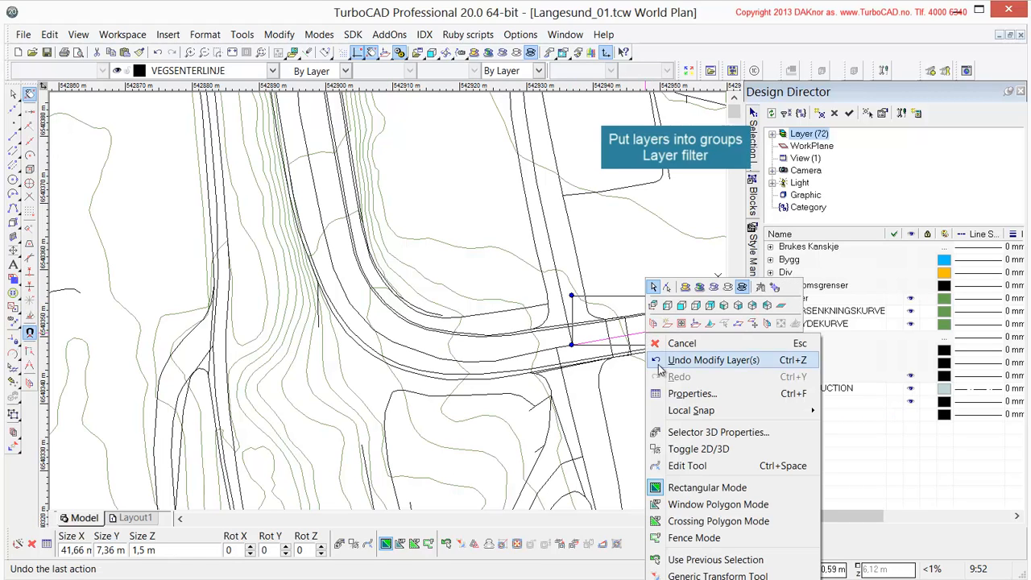
click(693, 394)
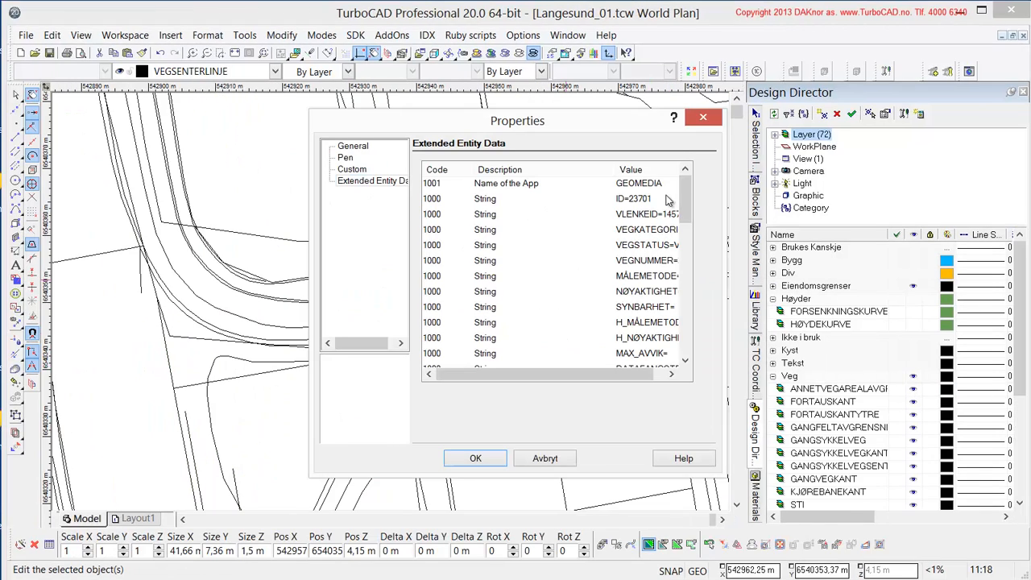
click(353, 145)
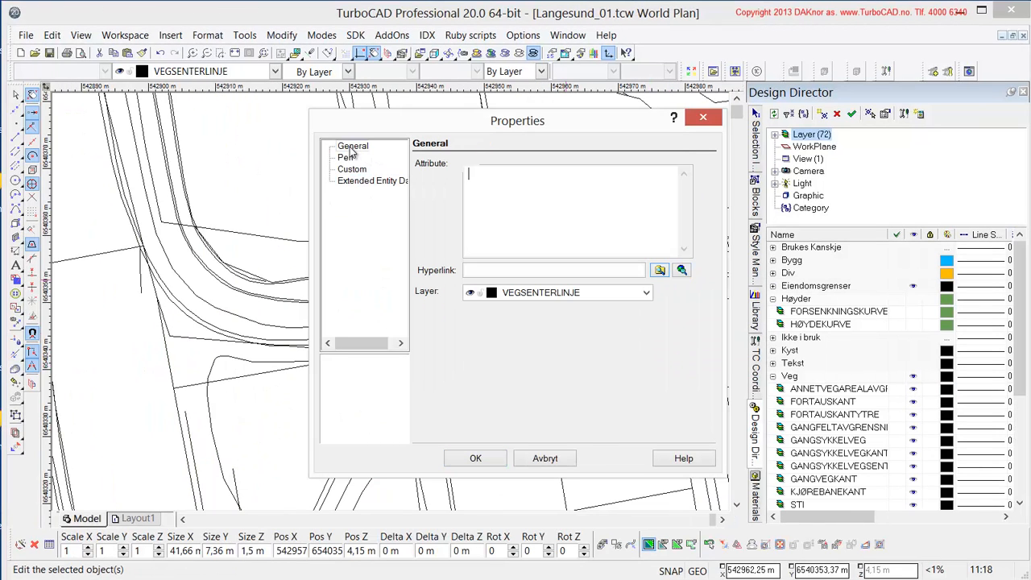
mouse_move(487, 288)
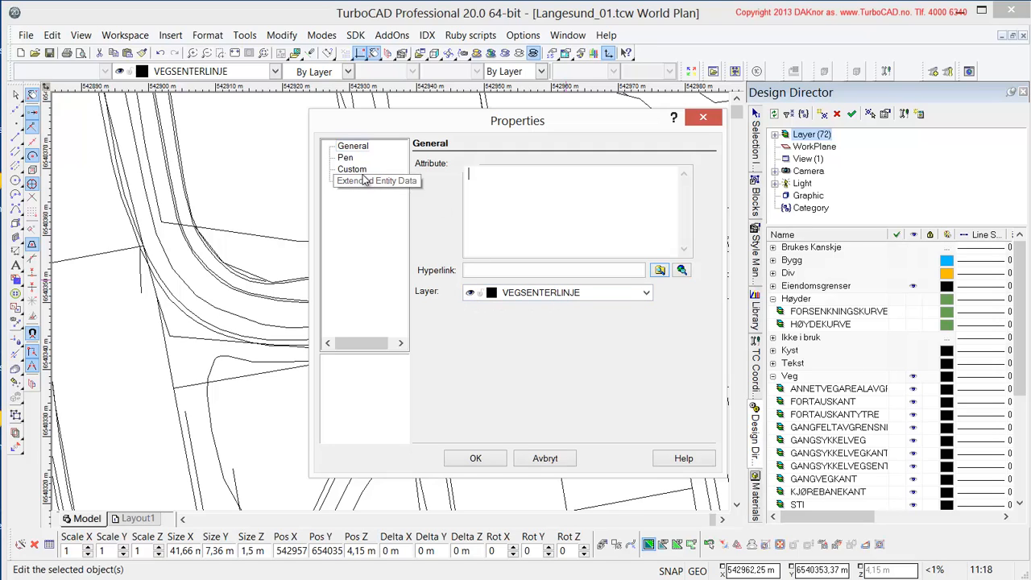
click(345, 158)
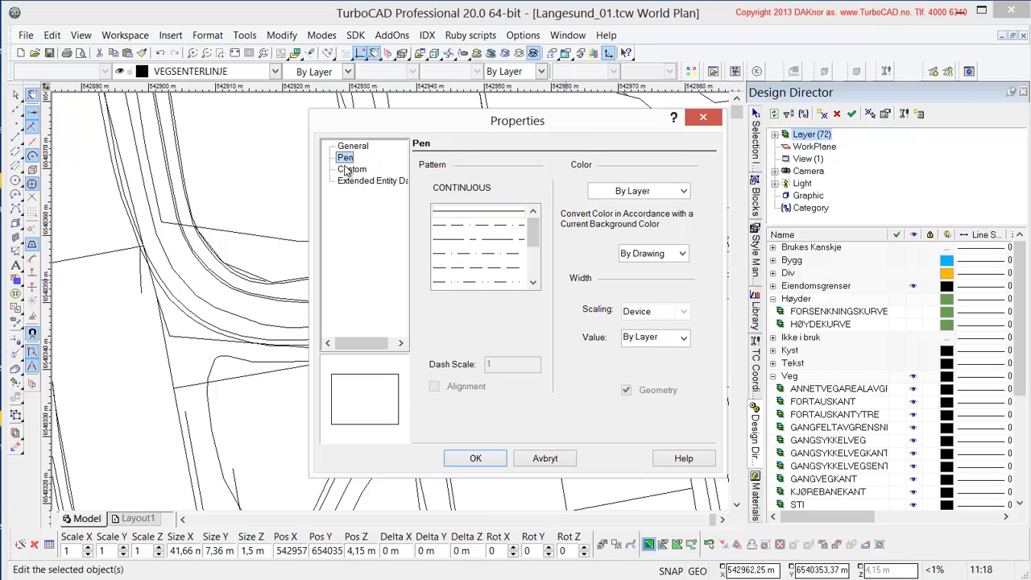
click(351, 169)
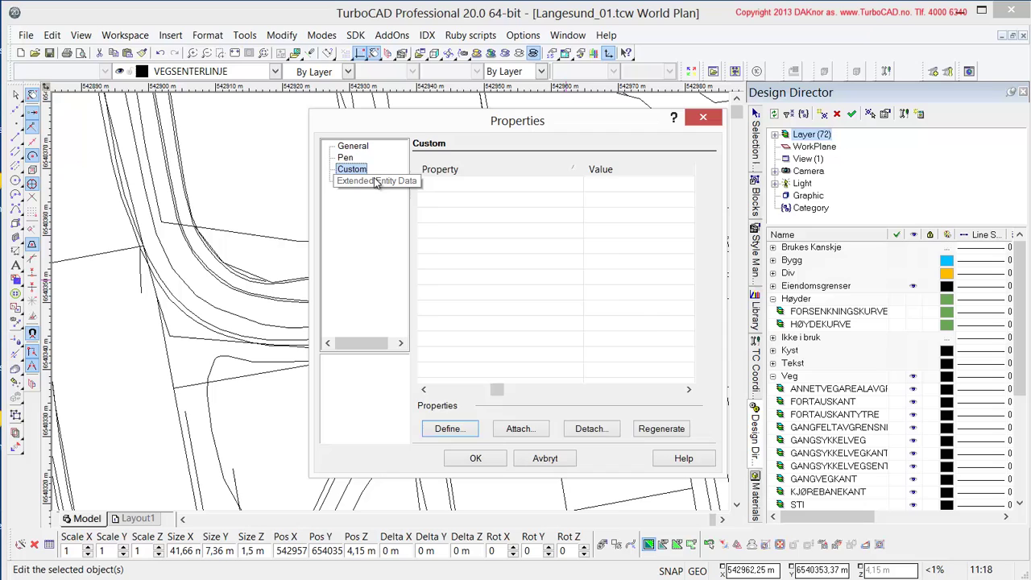
click(370, 180)
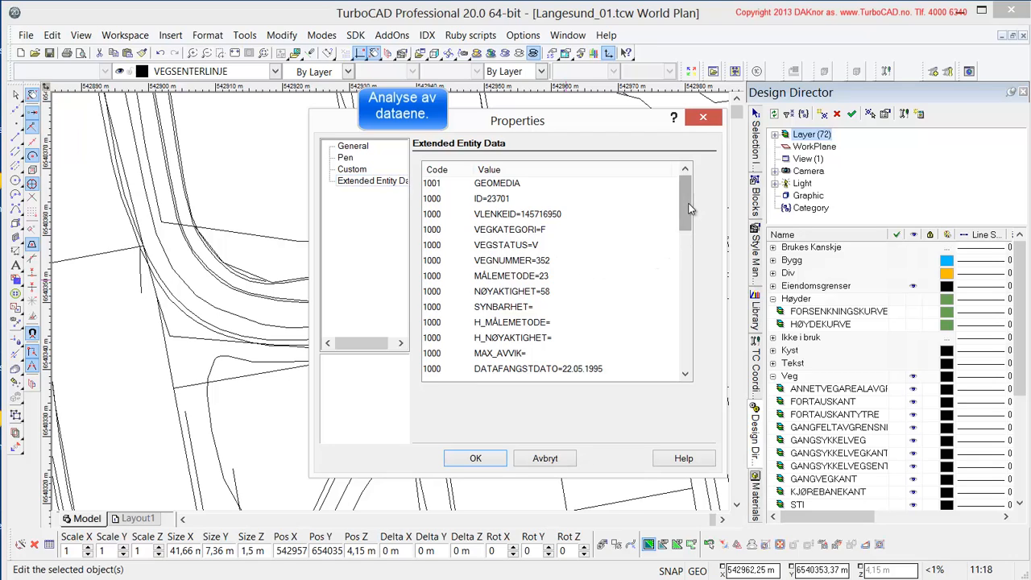
Step: Read the centreline's extended entity data down to MAKSVOGNTOGLENGDE=19,50, then cancel the dialog
scroll(down, 3)
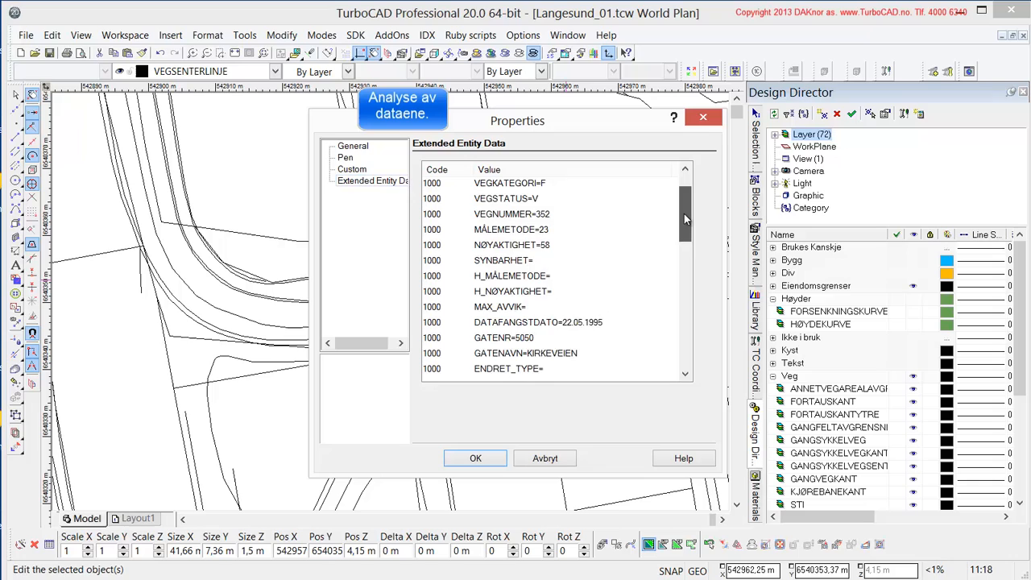
scroll(down, 3)
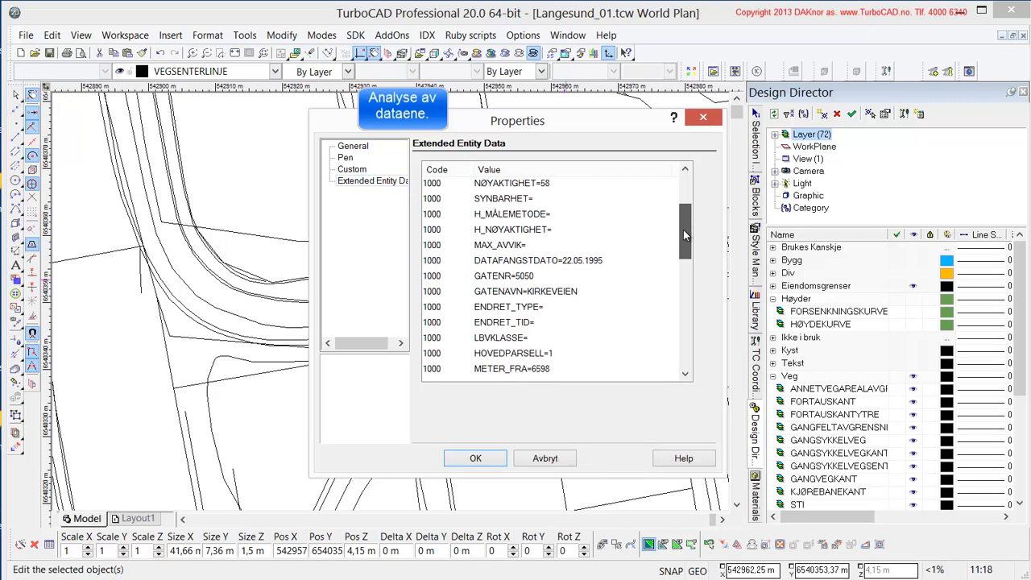
scroll(down, 3)
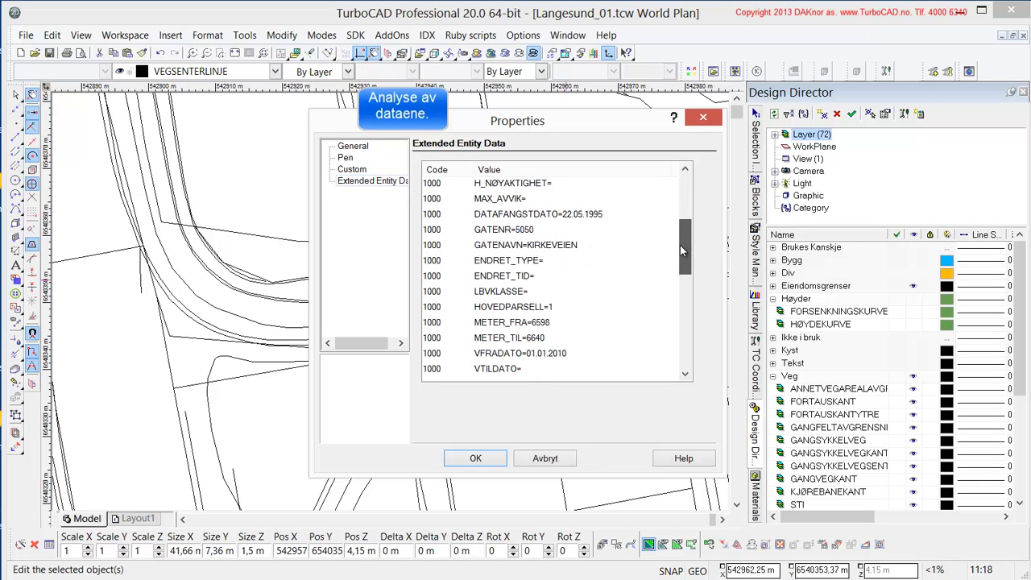
scroll(down, 3)
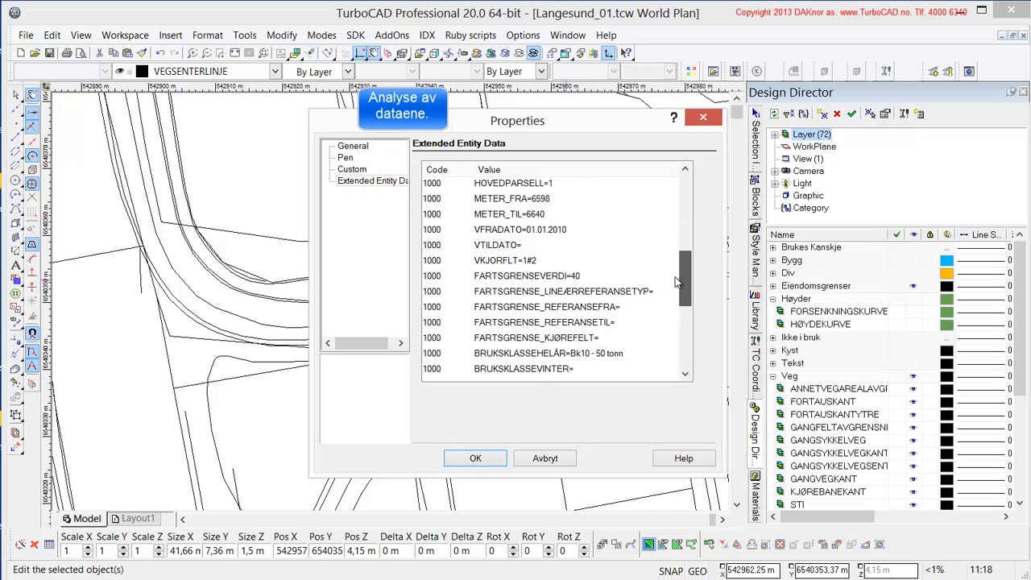
scroll(down, 3)
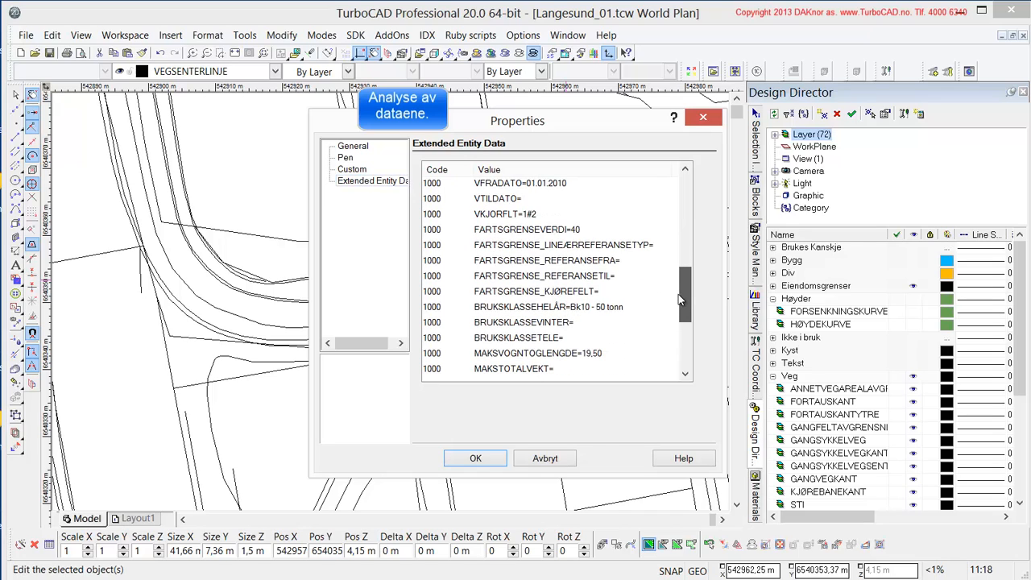
scroll(down, 3)
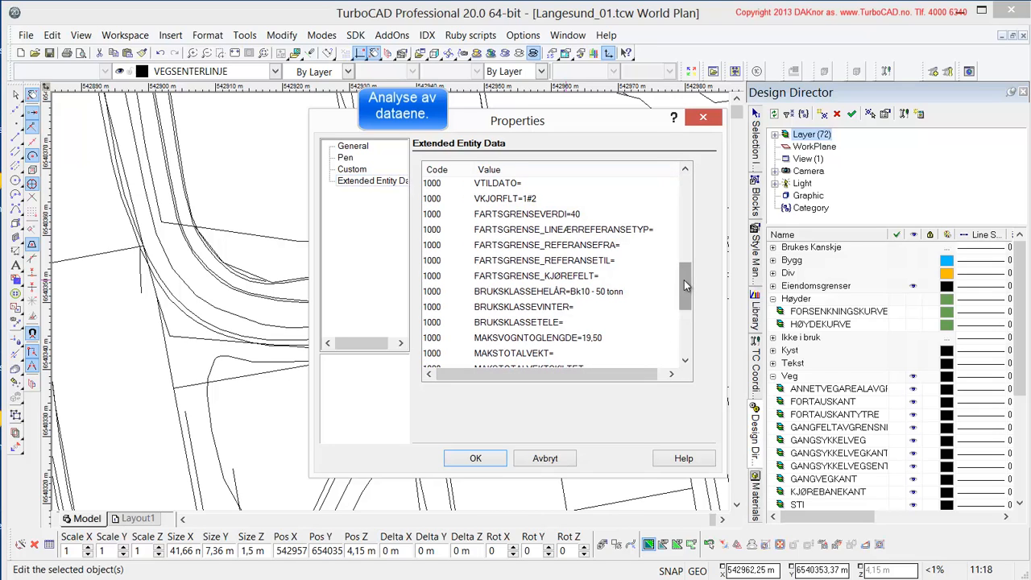
scroll(down, 3)
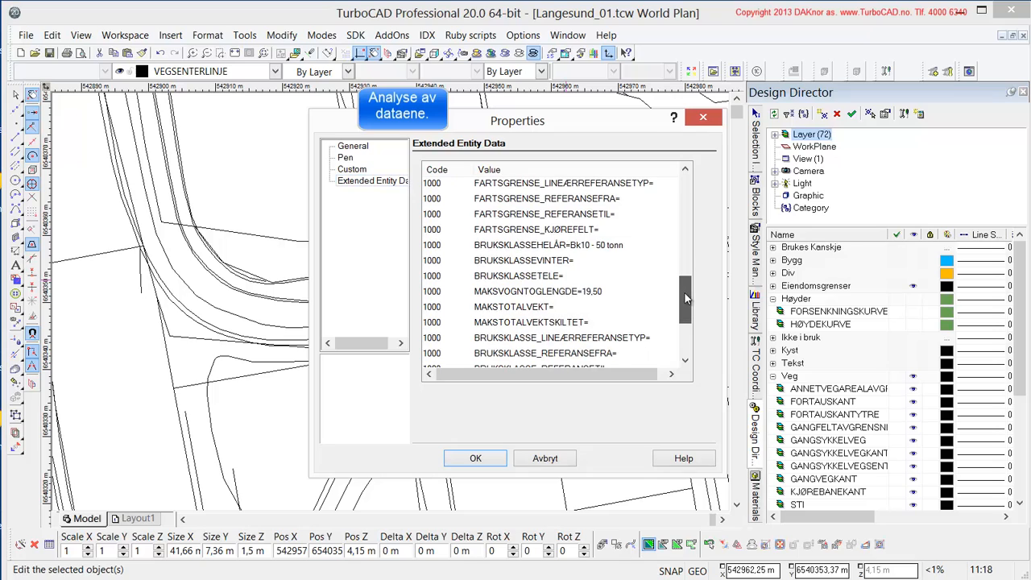
scroll(down, 3)
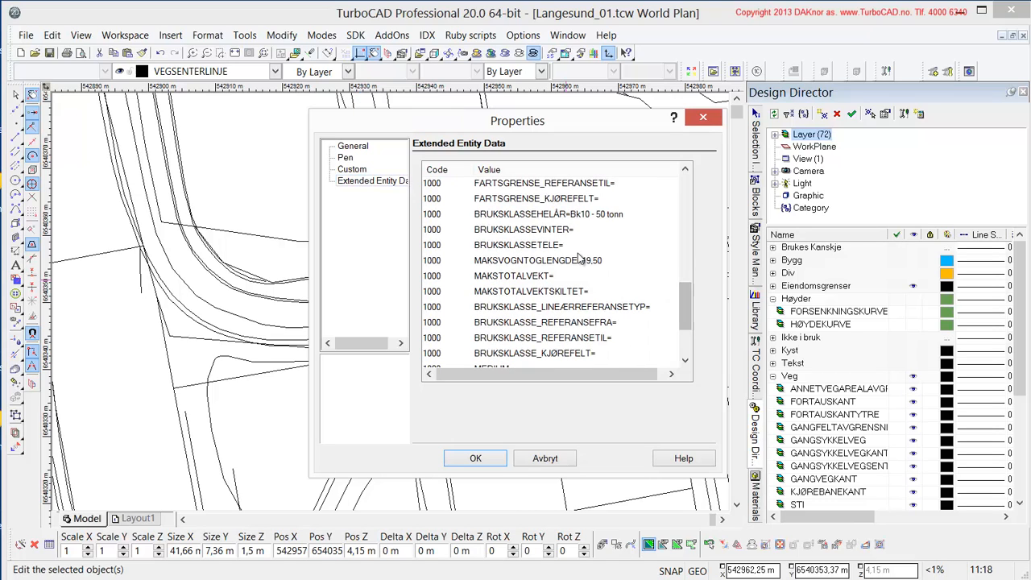
click(539, 261)
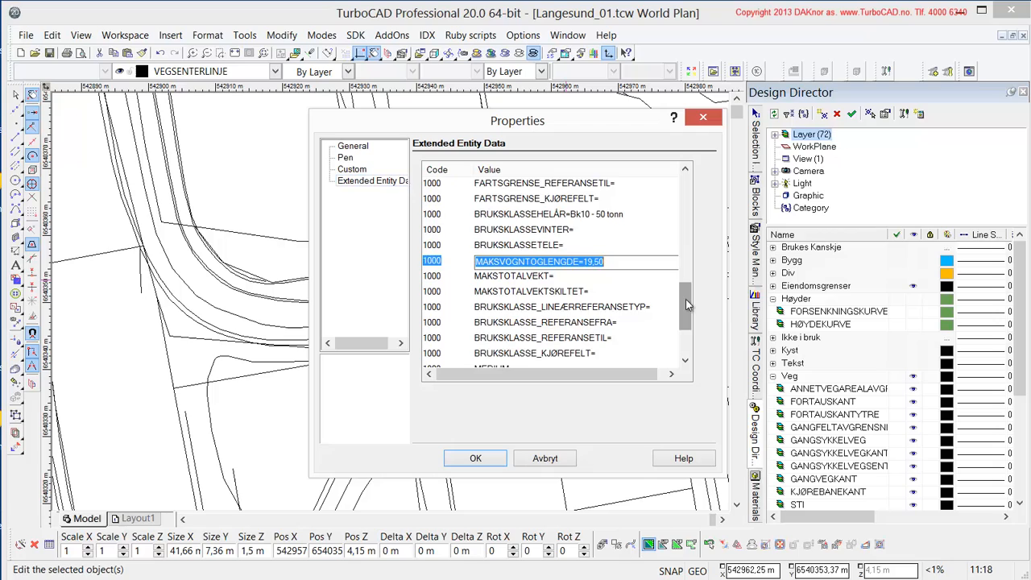
scroll(down, 3)
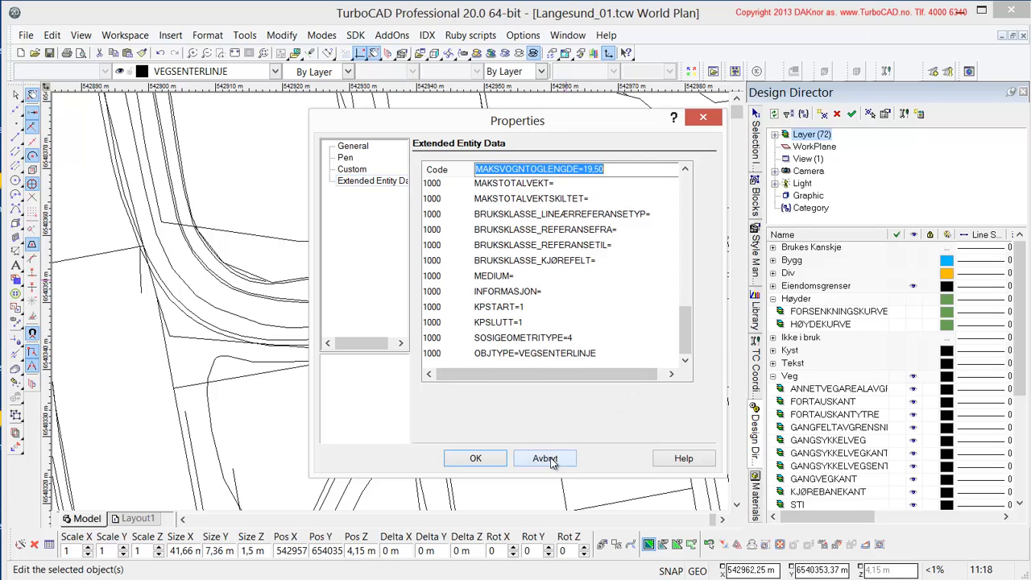
click(545, 457)
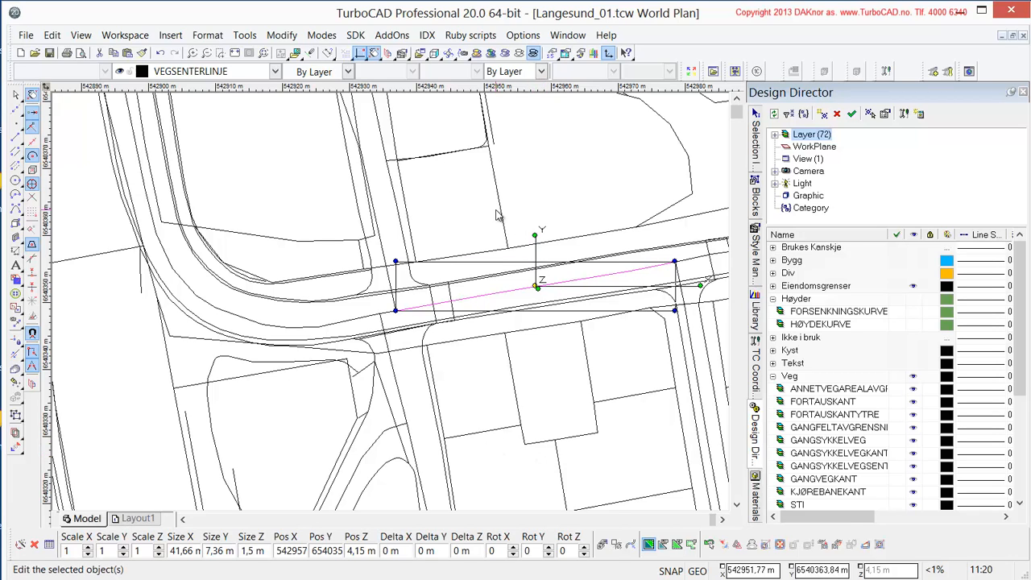
mouse_move(828, 349)
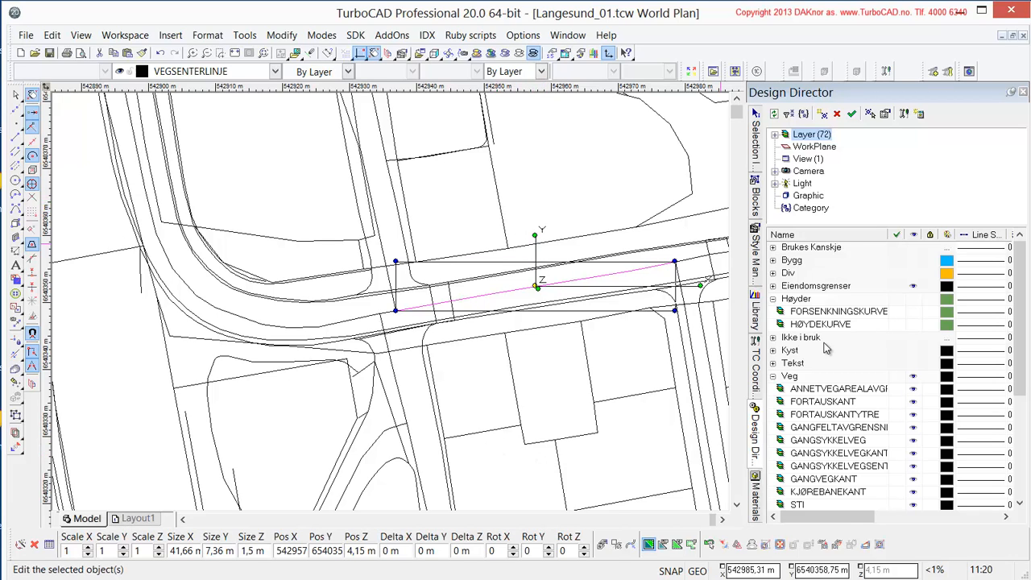
Step: Collapse the Veg group, show the Bygg layers and pick a building's second 3D ridge polyline
click(773, 375)
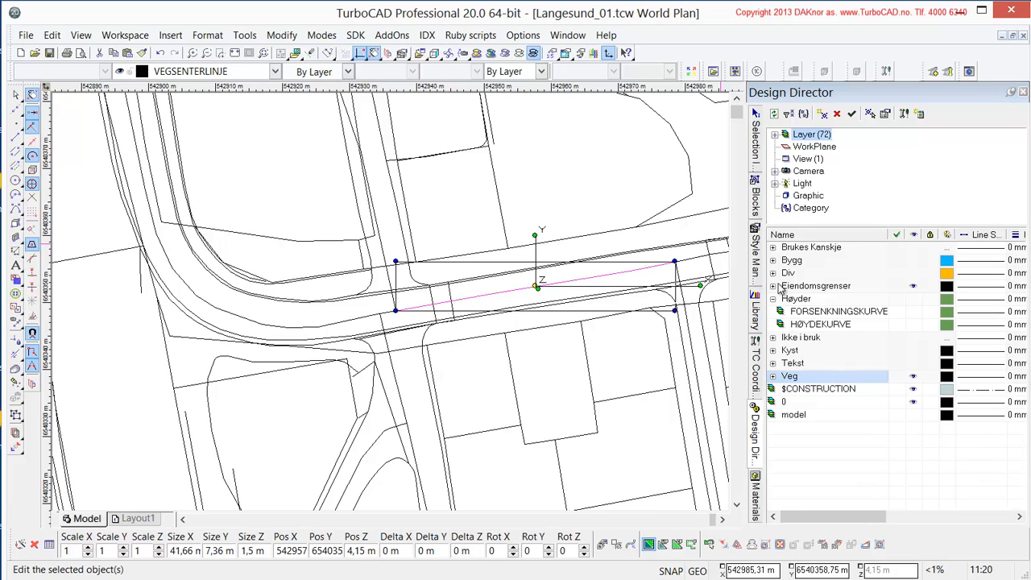
click(773, 260)
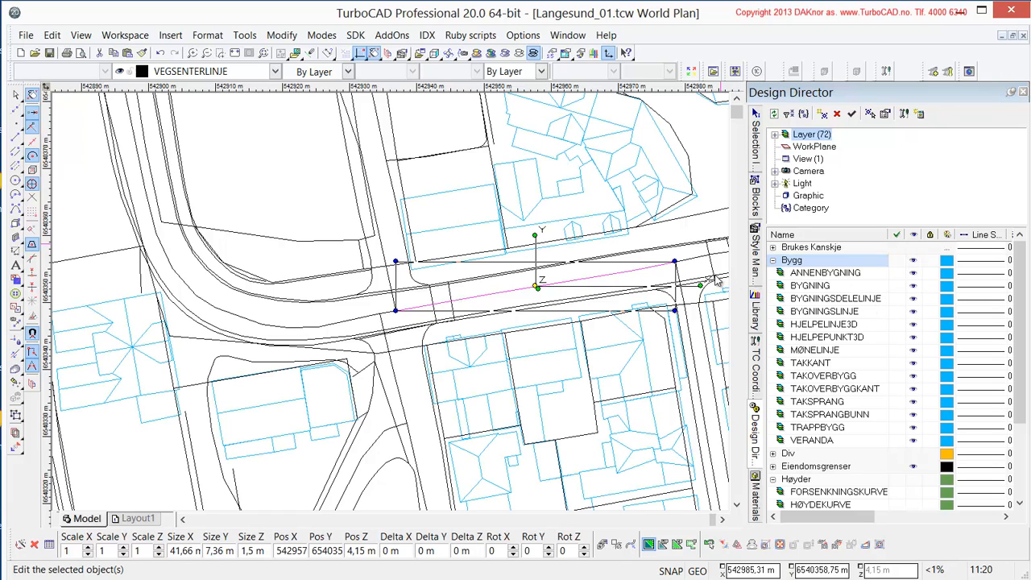
click(815, 350)
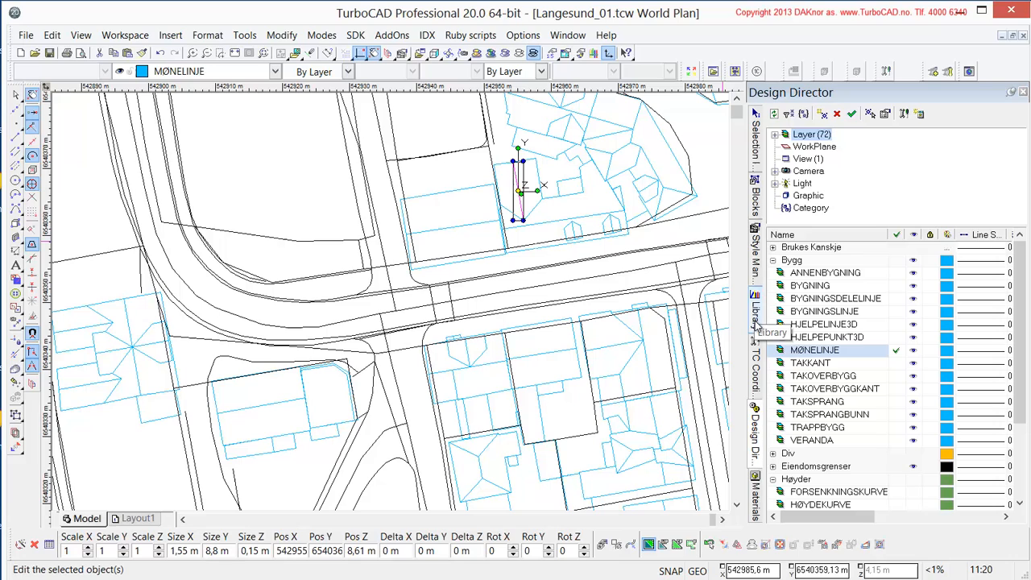
click(540, 177)
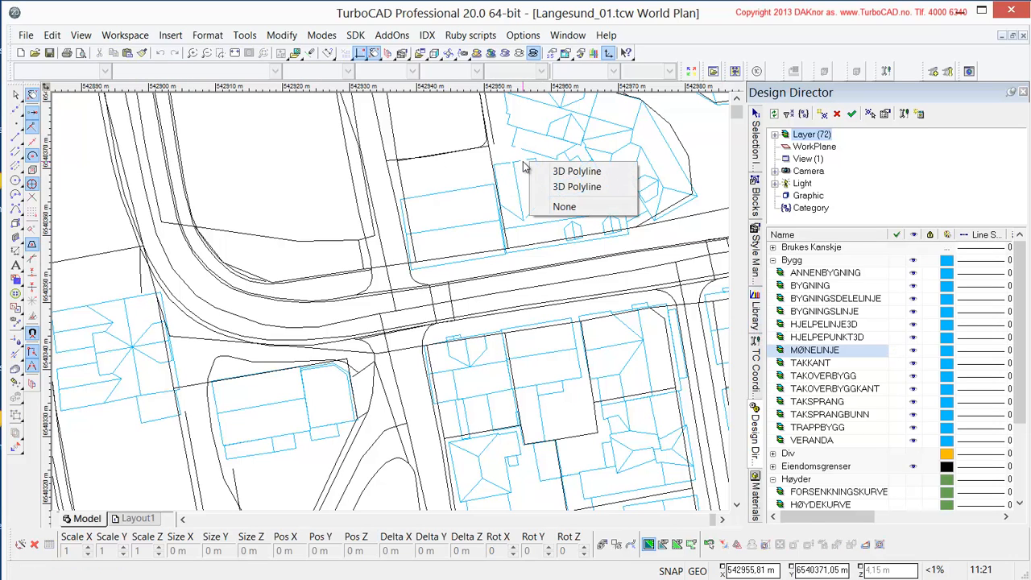
mouse_move(577, 187)
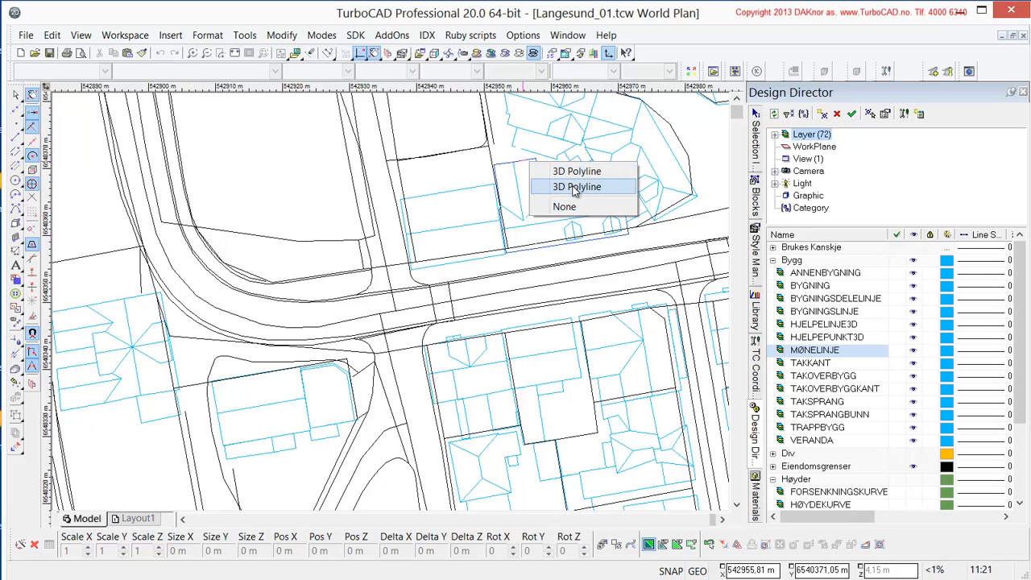
click(577, 187)
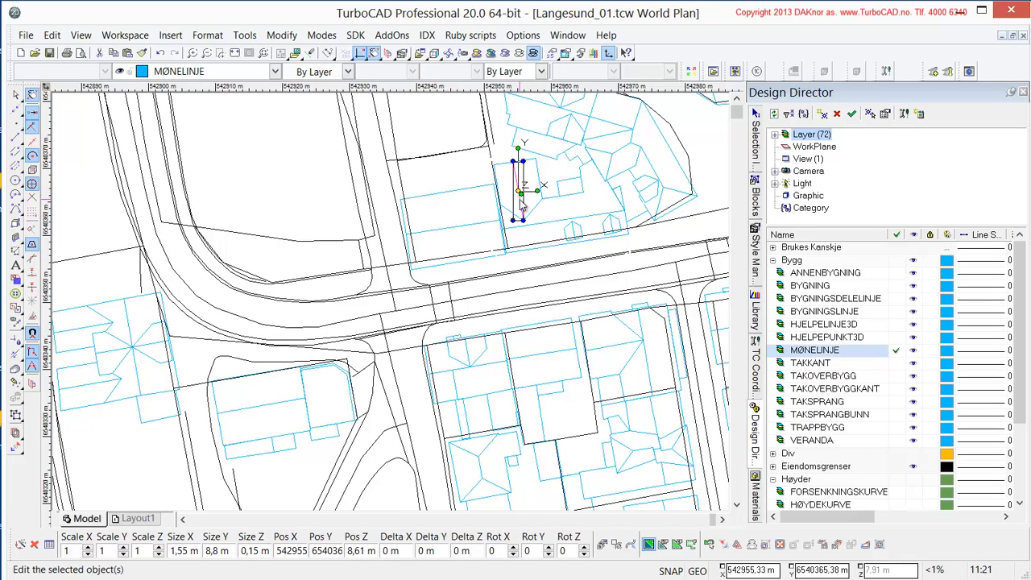
mouse_move(535, 212)
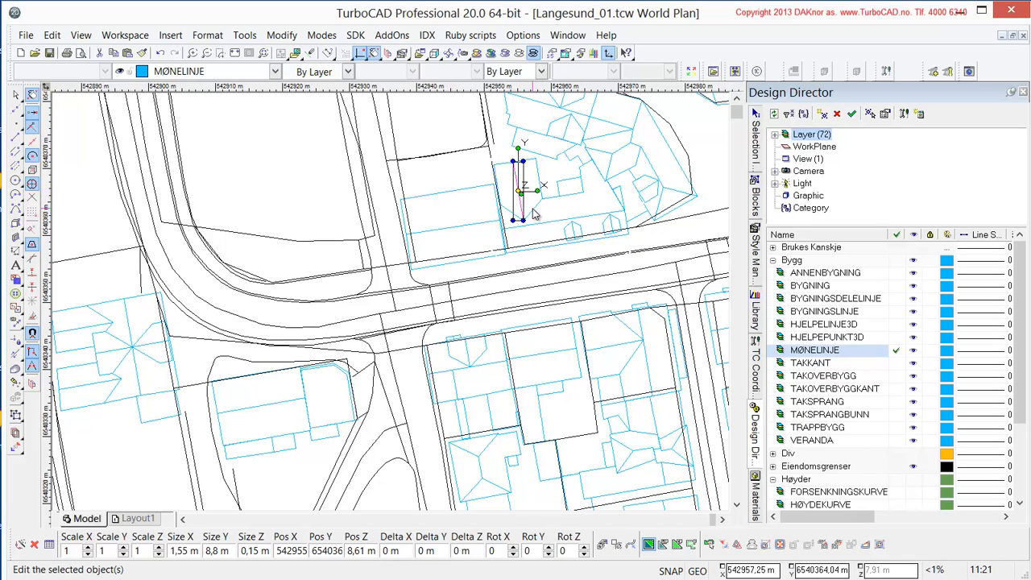
Step: Select the BYGNINGSLINJE building outline instead and bring up its context options
click(825, 311)
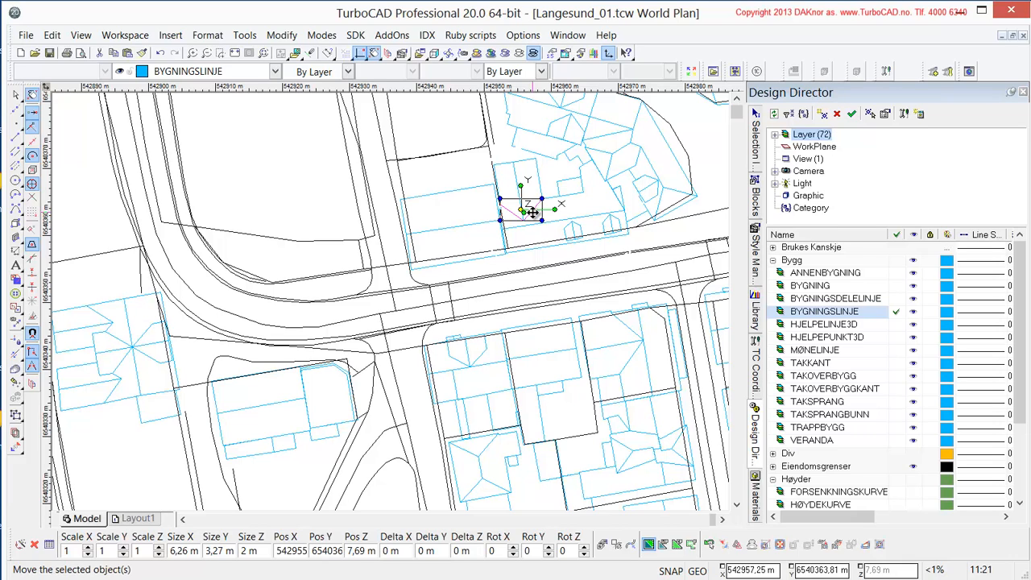
right_click(529, 213)
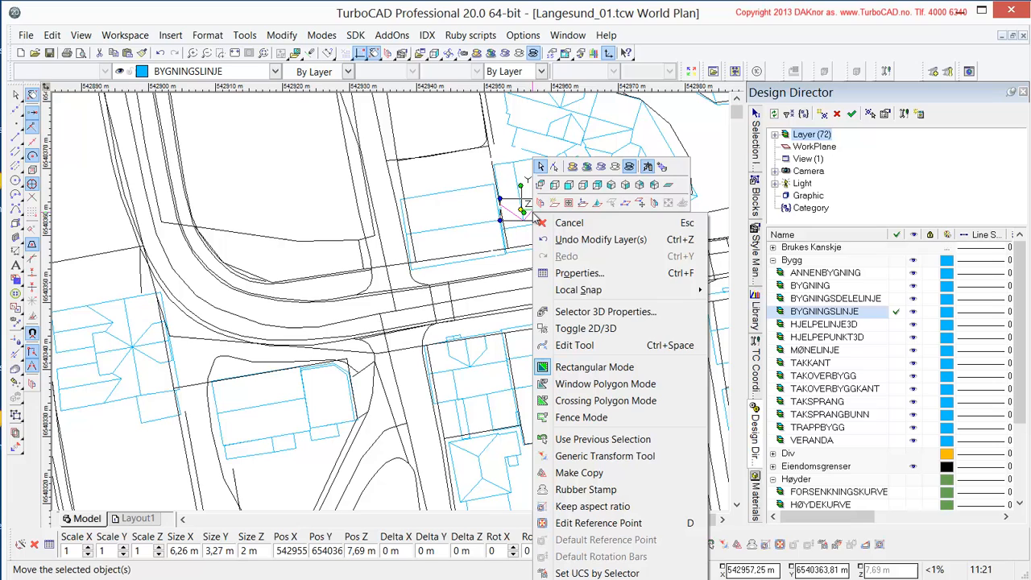
Step: Review the building line's extended SOSI data ending with BYGNINGSLINJE, then confirm with OK
click(580, 272)
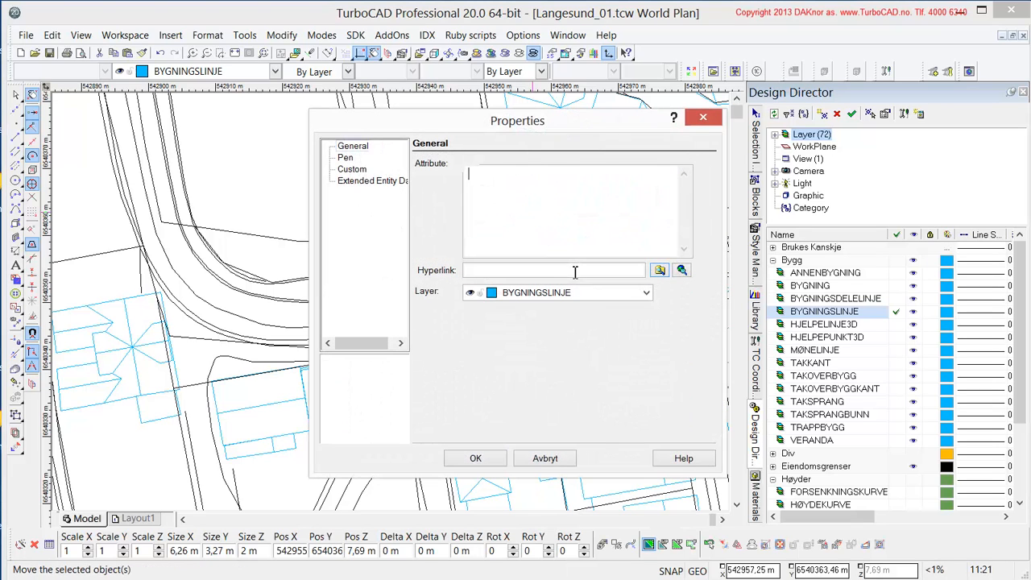
click(371, 180)
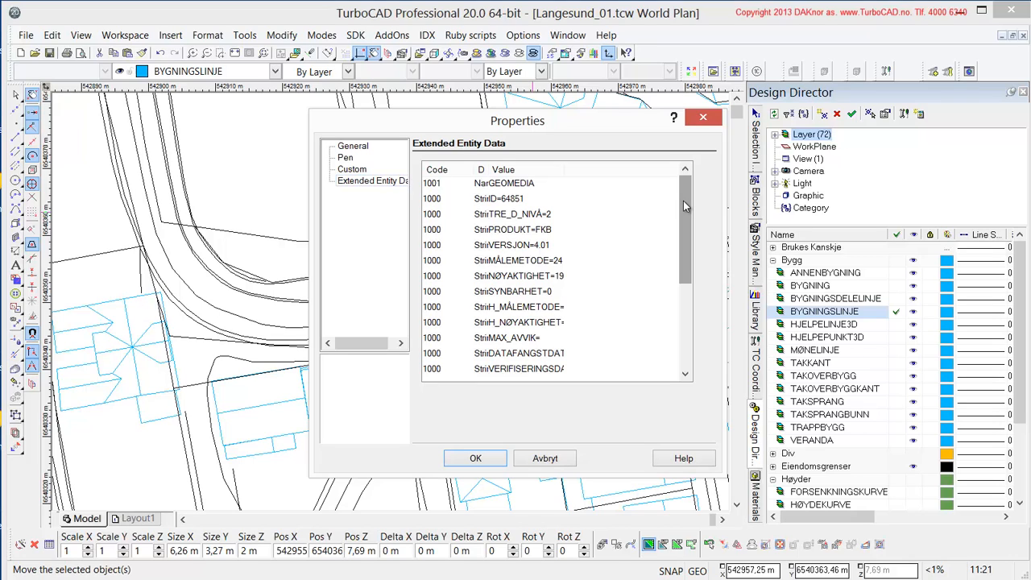
scroll(down, 3)
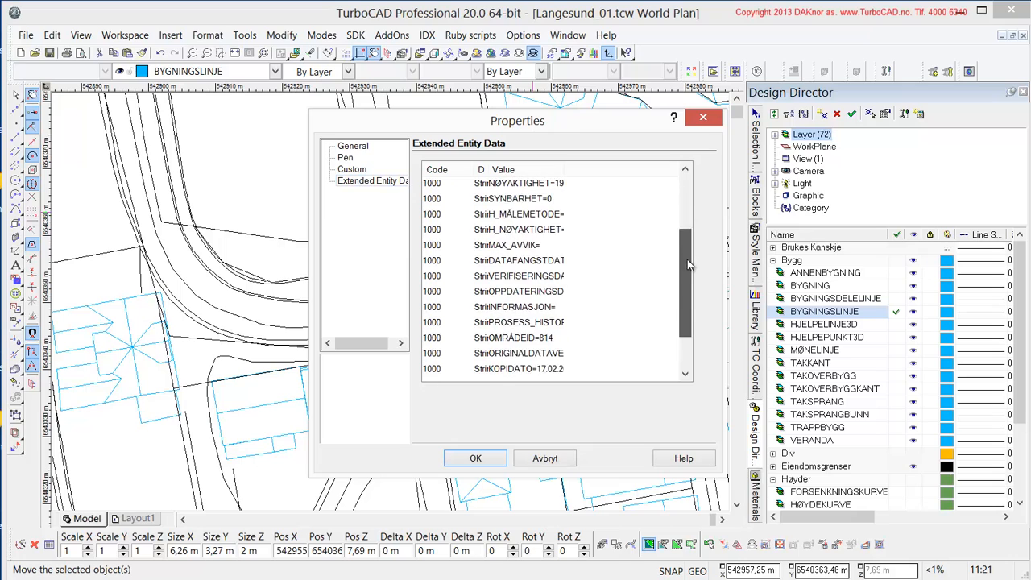
scroll(down, 3)
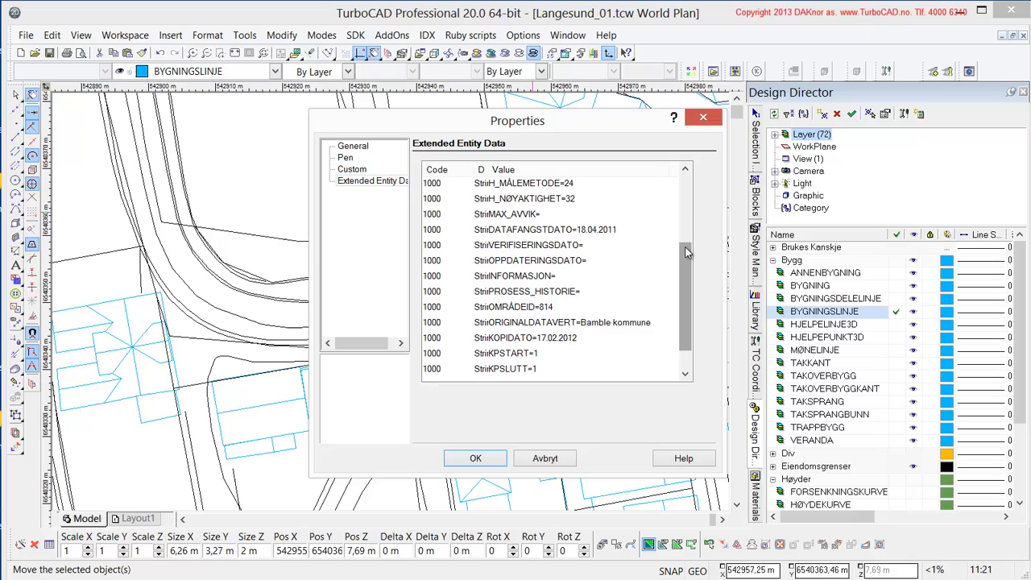
scroll(down, 3)
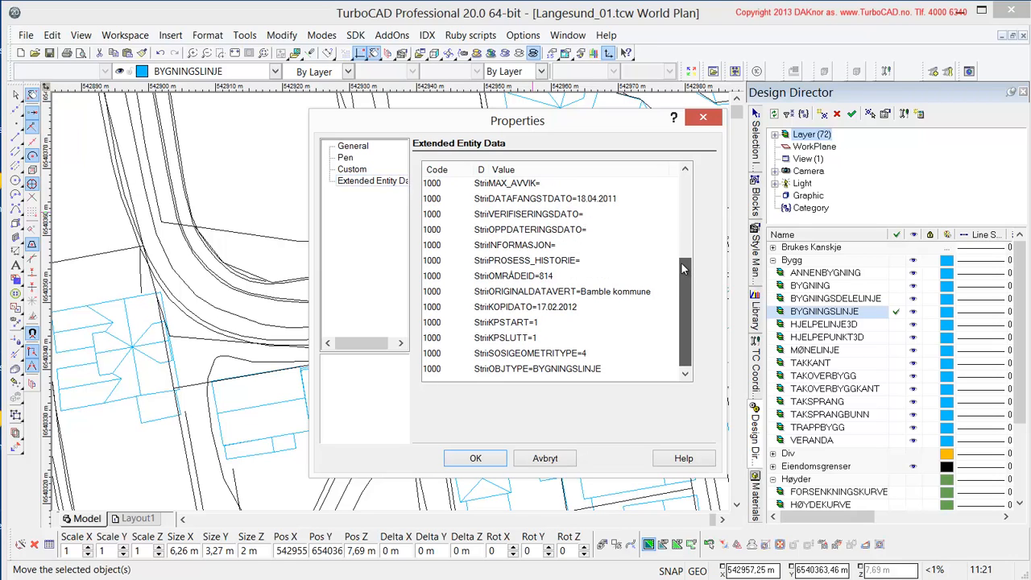
scroll(up, 3)
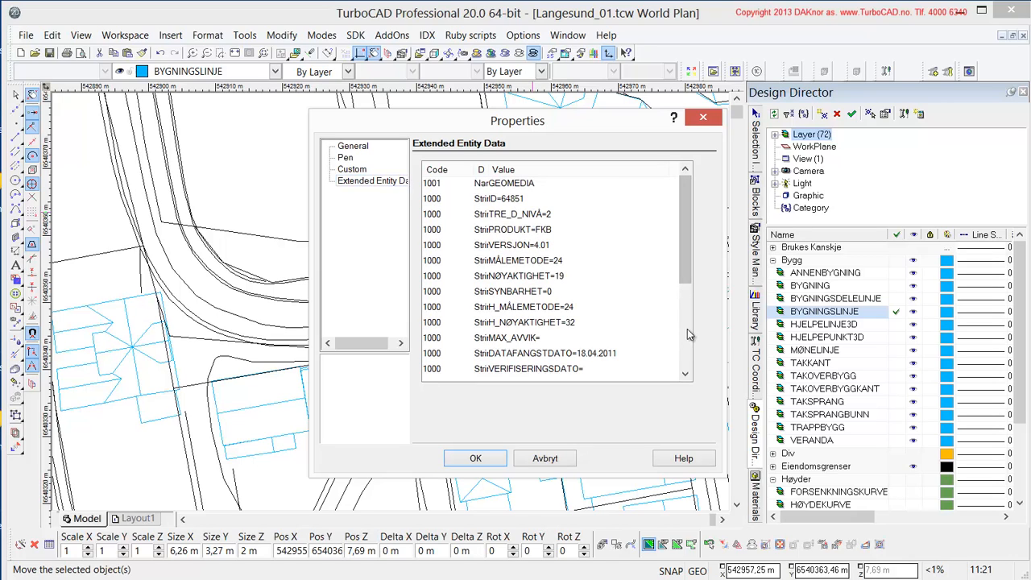
scroll(down, 3)
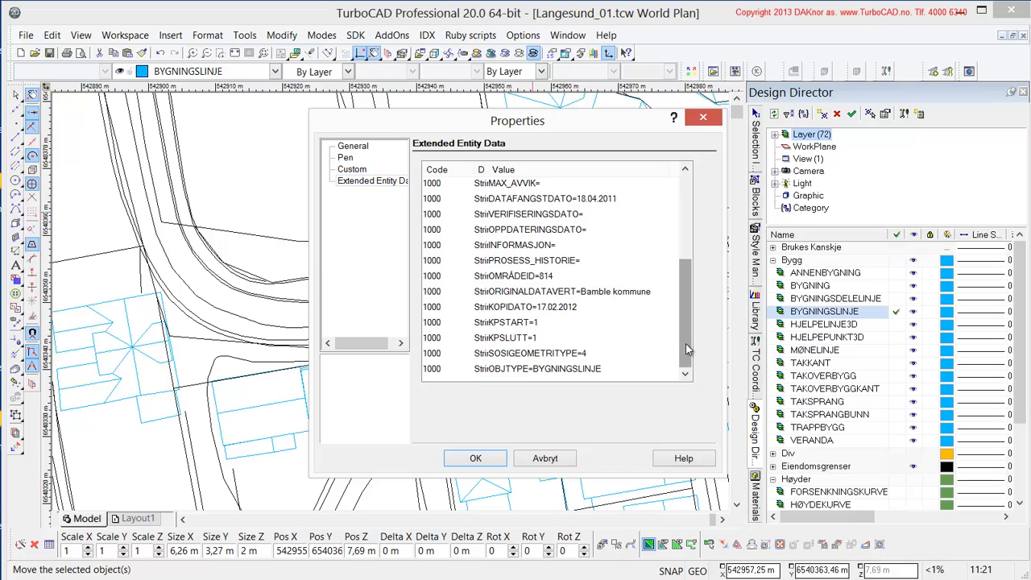
mouse_move(475, 457)
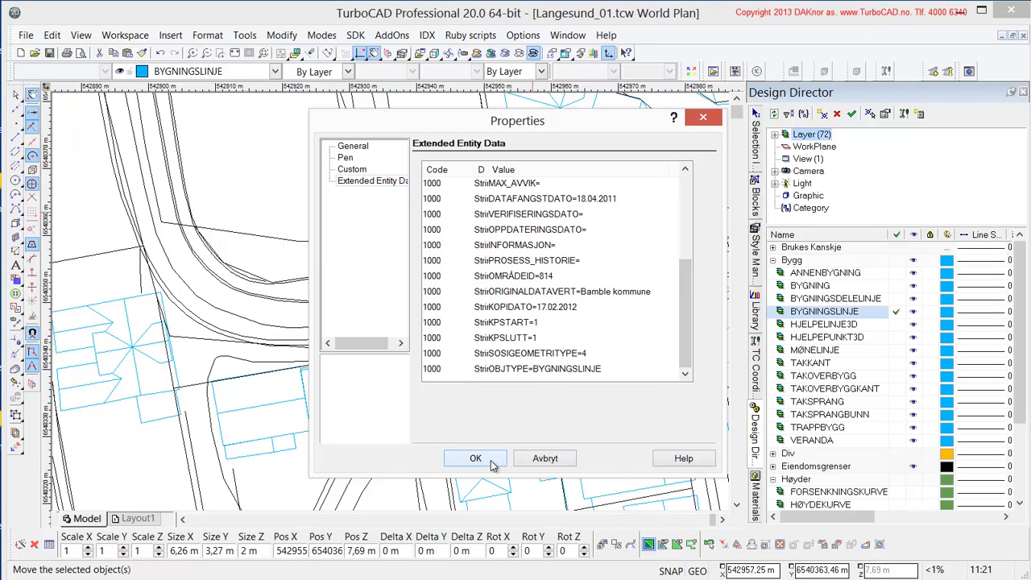
mouse_move(668, 333)
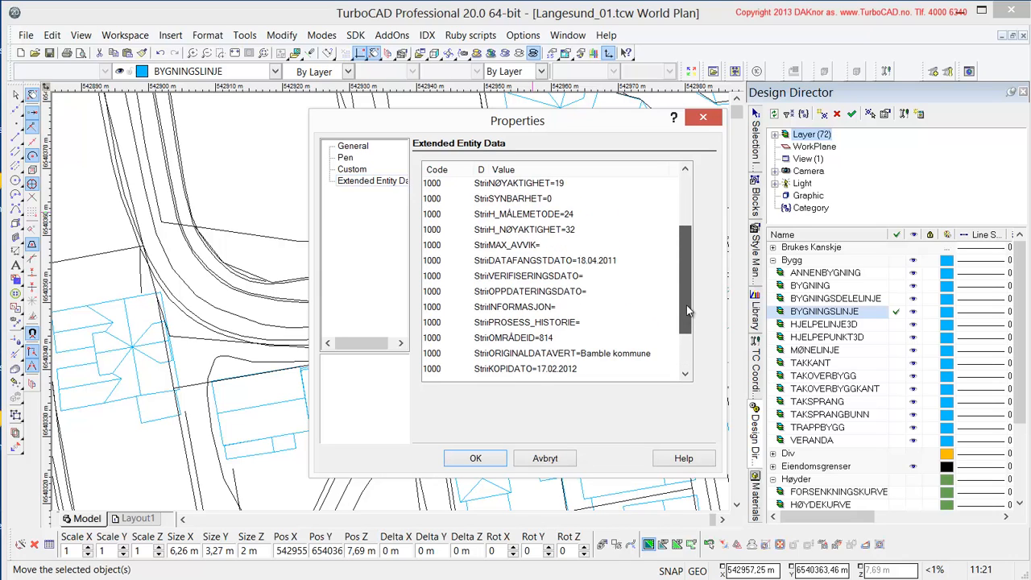
scroll(up, 3)
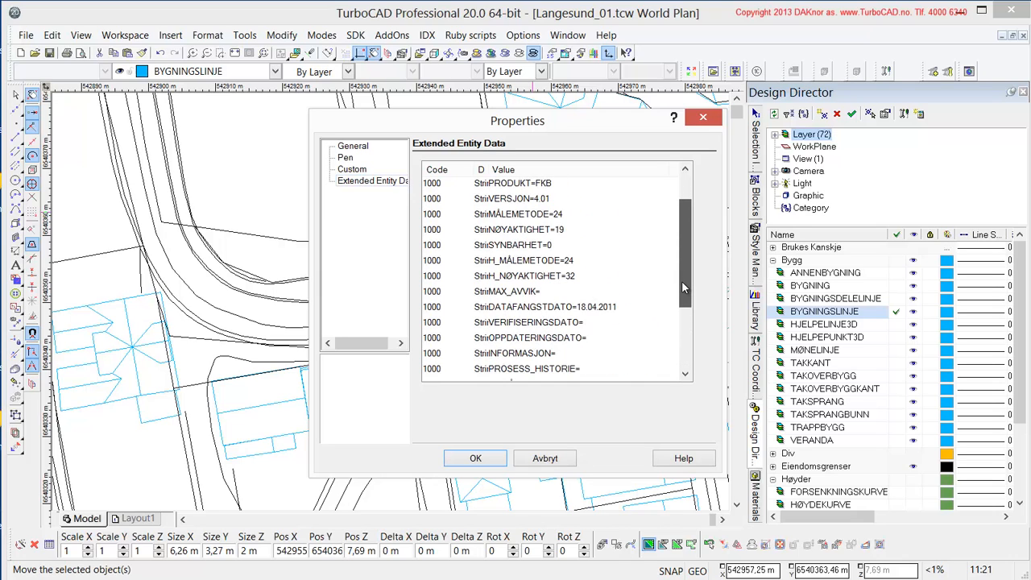
scroll(down, 3)
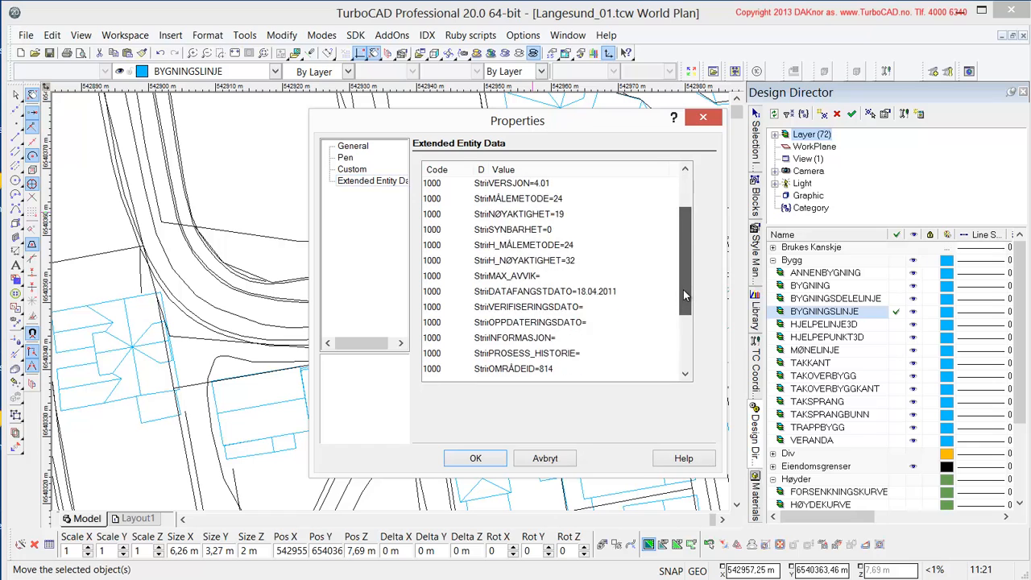
scroll(down, 3)
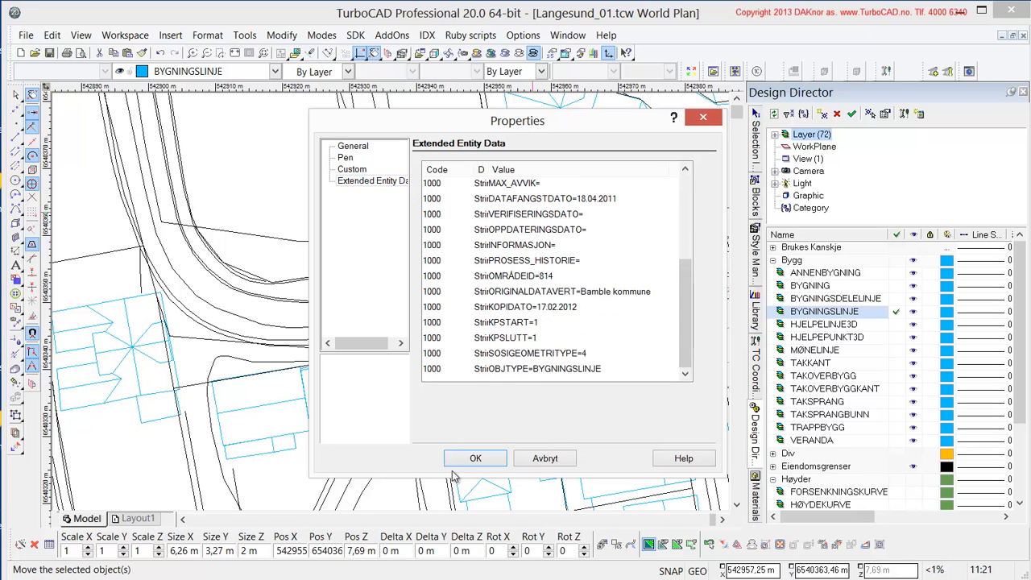
click(476, 458)
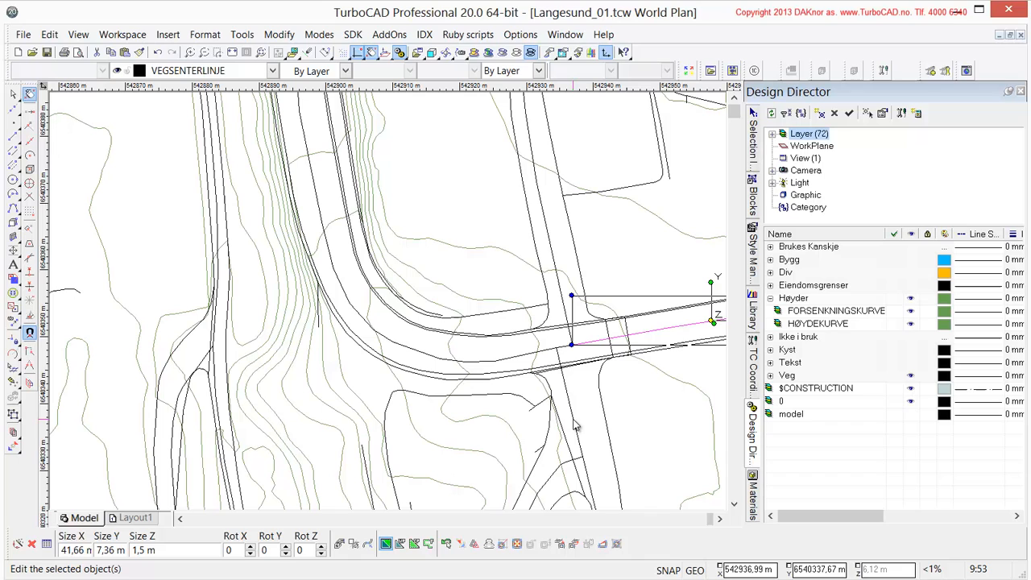
mouse_move(658, 428)
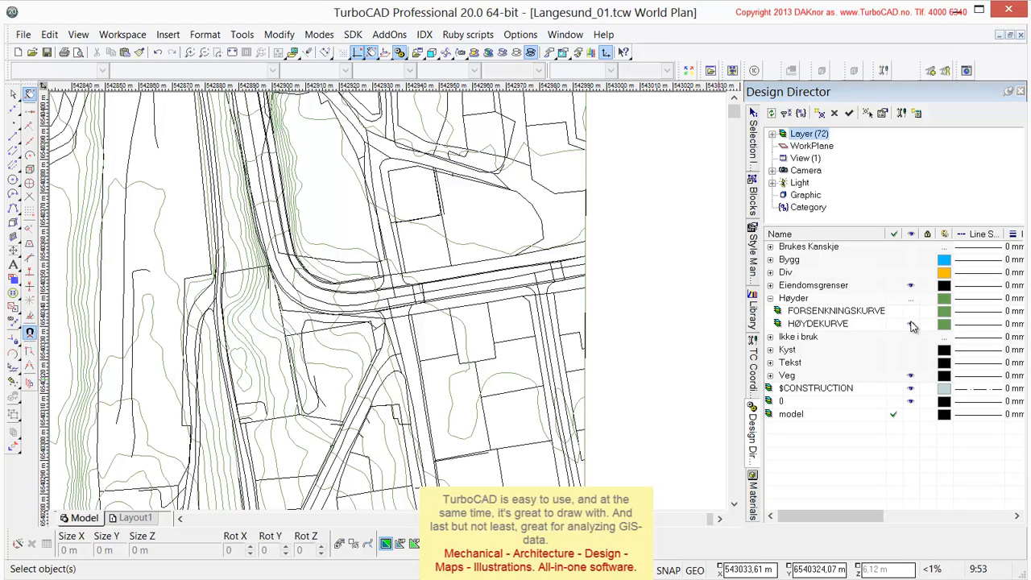
Step: Zoom into the rectangular plots and select an EIENDOMSTEIG parcel polyline to show its details
click(912, 322)
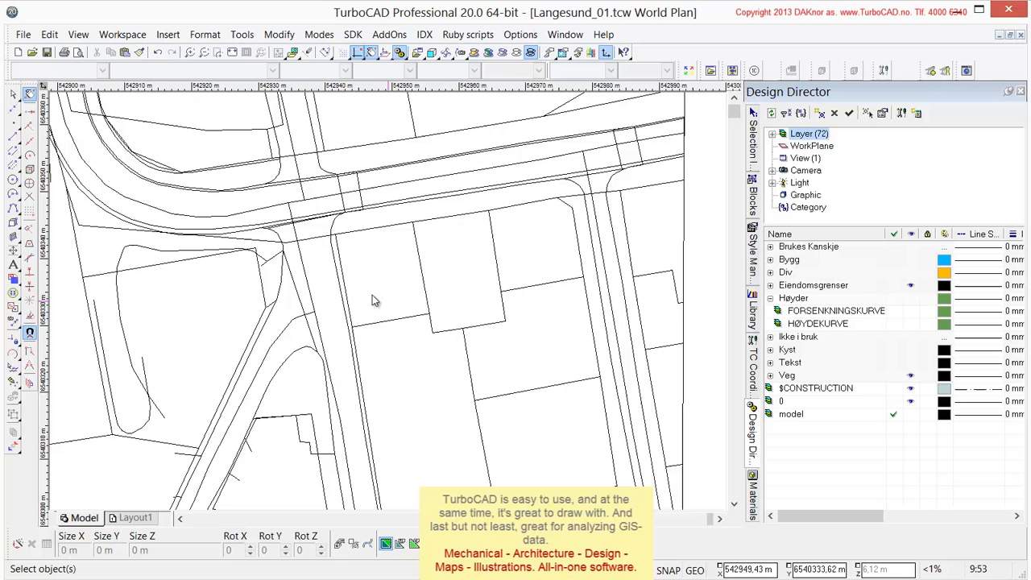
mouse_move(412, 325)
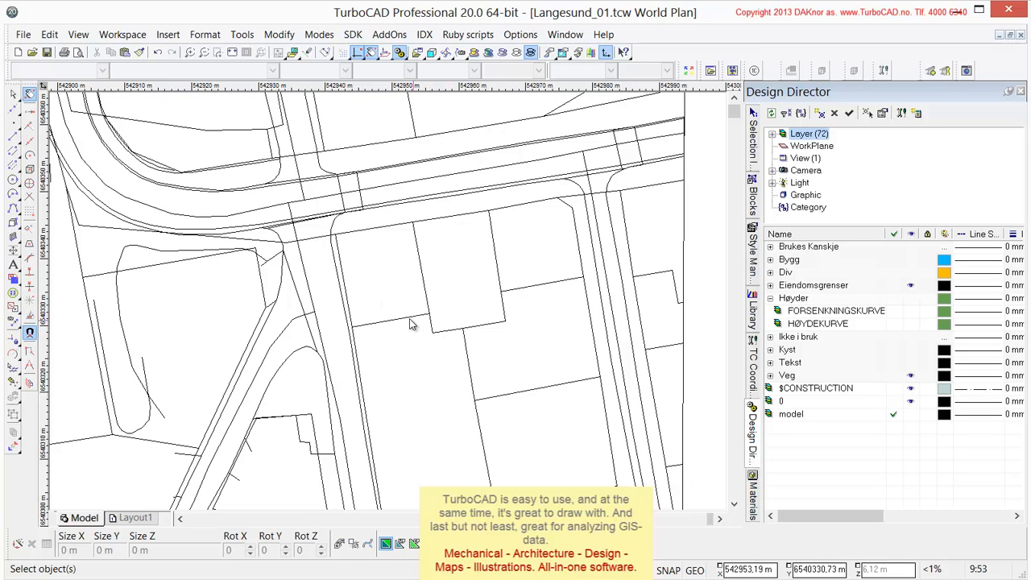
scroll(up, 3)
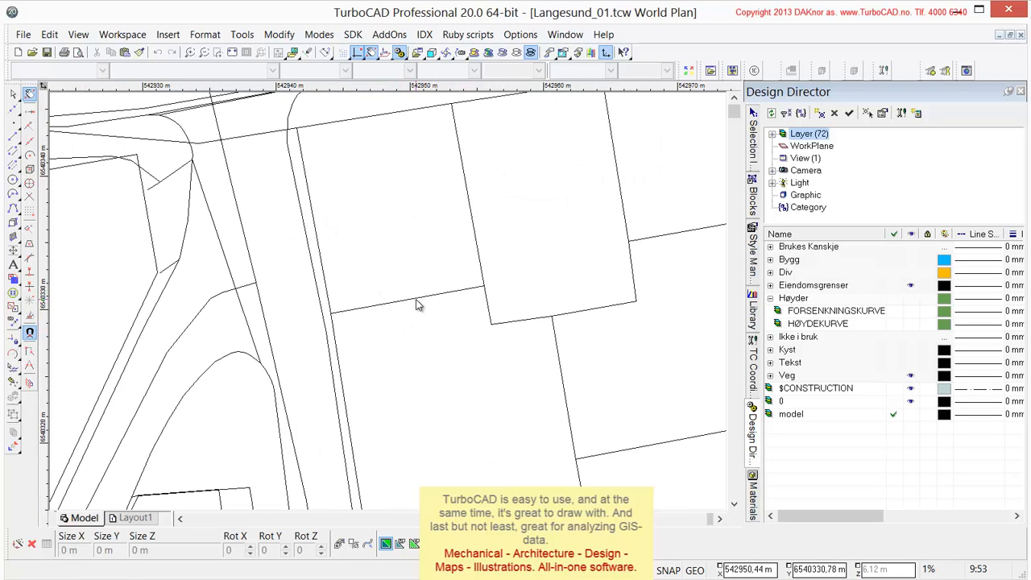
click(406, 298)
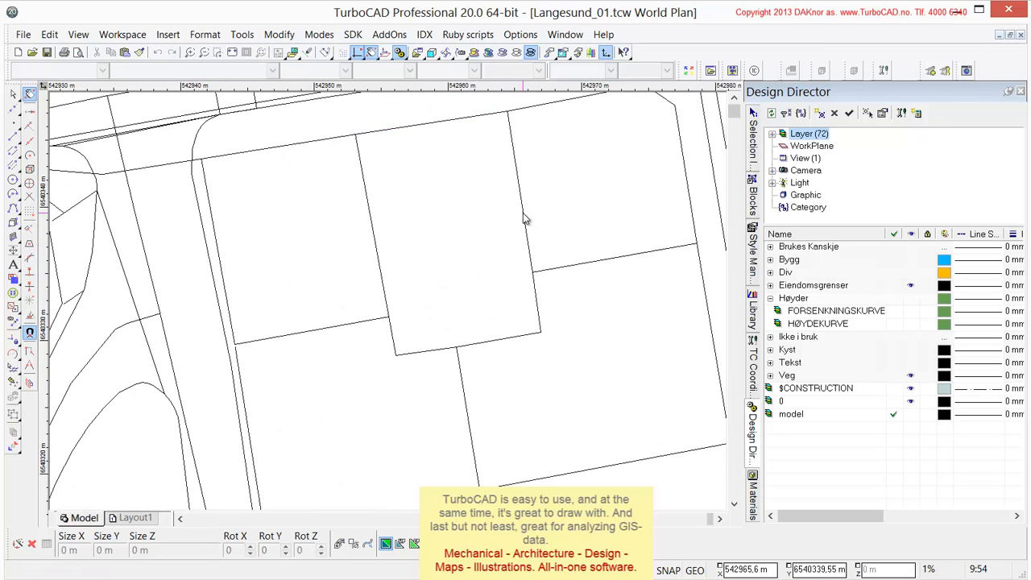
click(448, 234)
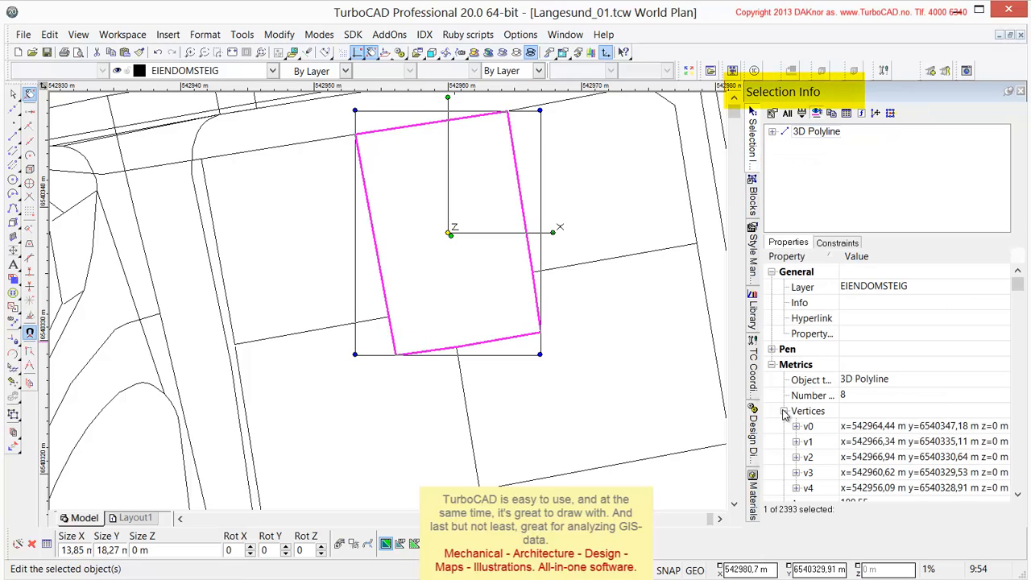
Step: Collapse the vertex list to read the parcel's area of about 189.55 m² and 56 m perimeter
click(783, 411)
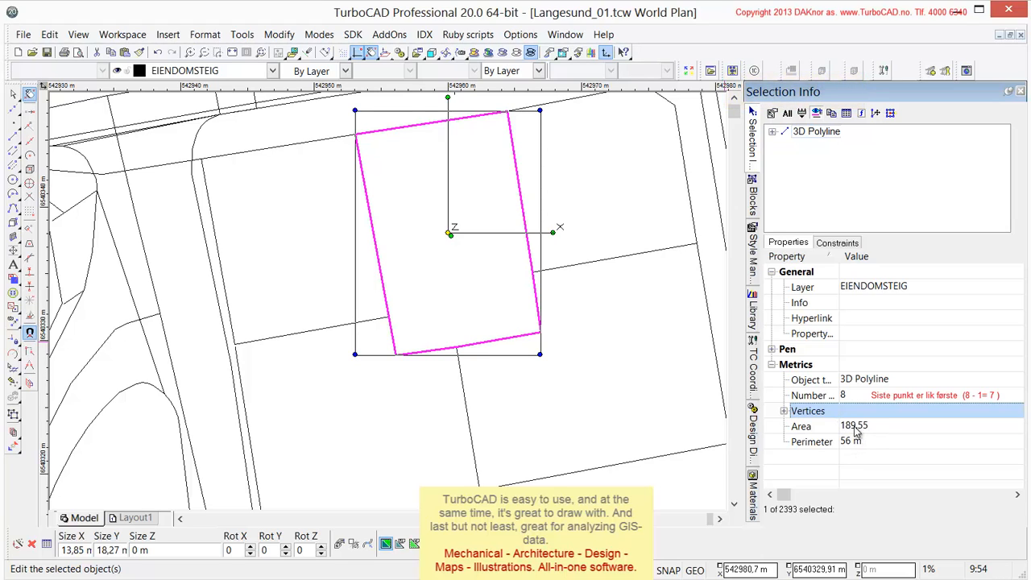
mouse_move(858, 432)
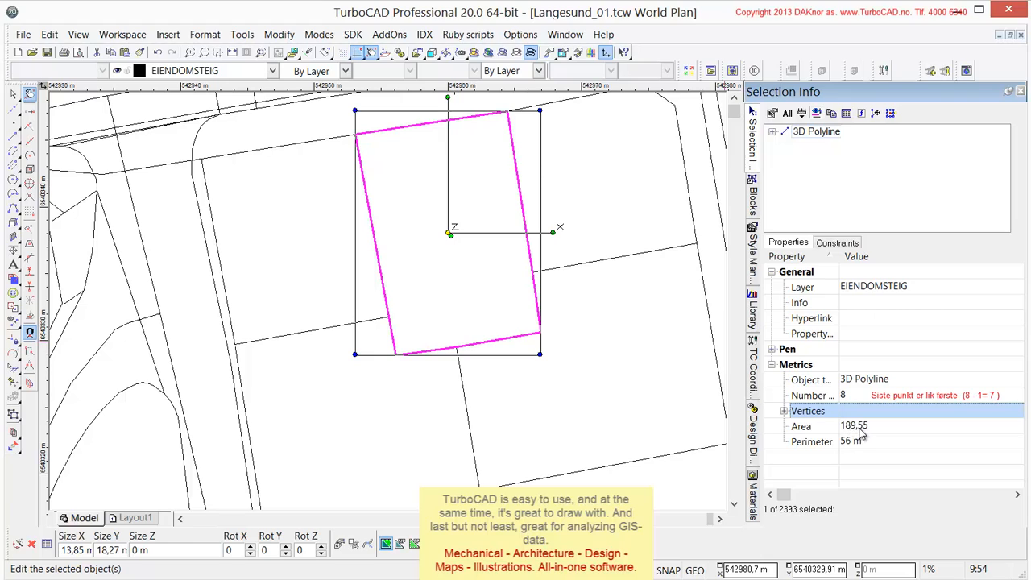
mouse_move(326, 338)
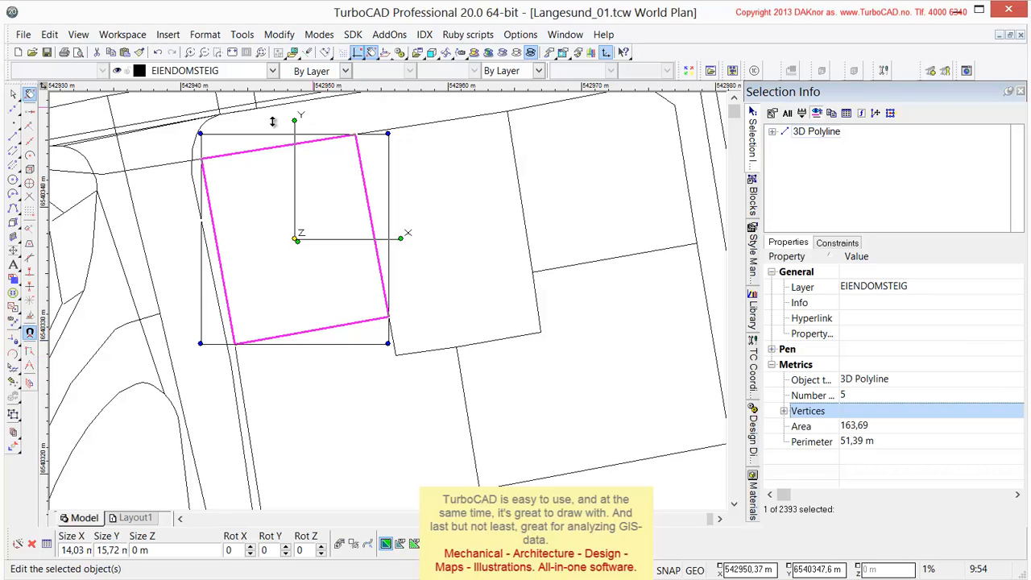
mouse_move(358, 367)
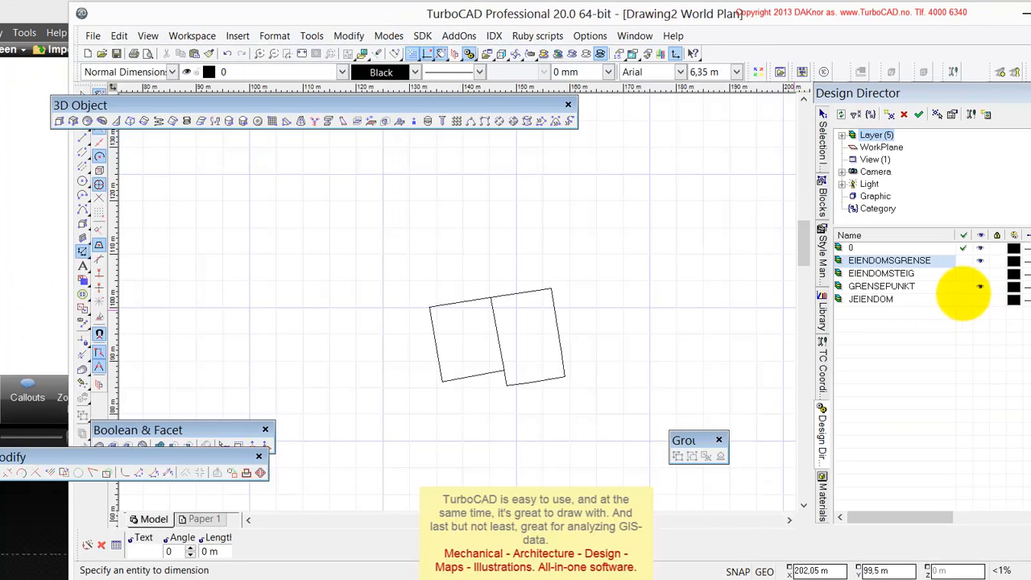
Step: Set the GRENSEPUNKT point properties to Cross marker style with size 1 and confirm
click(881, 287)
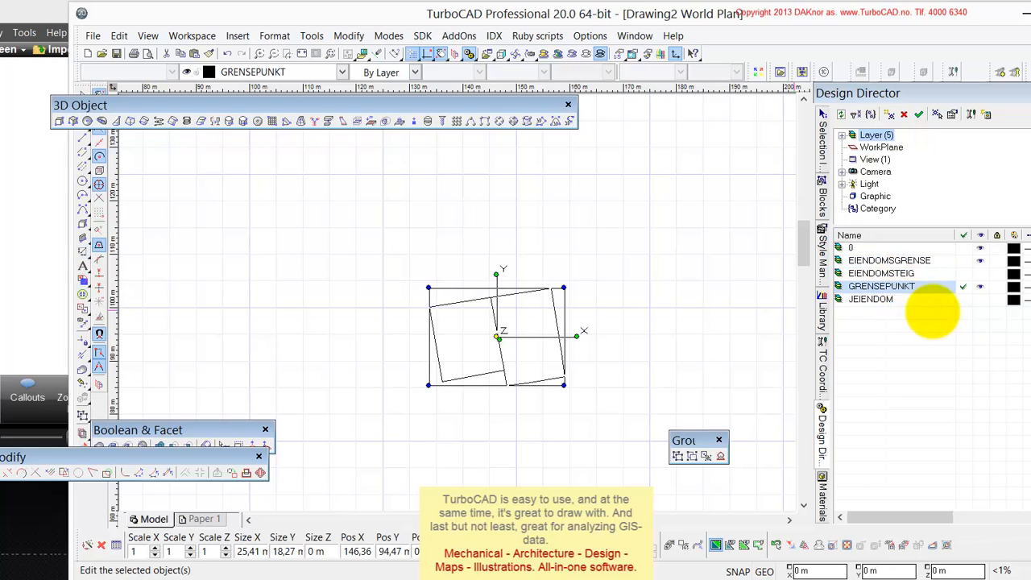
mouse_move(635, 280)
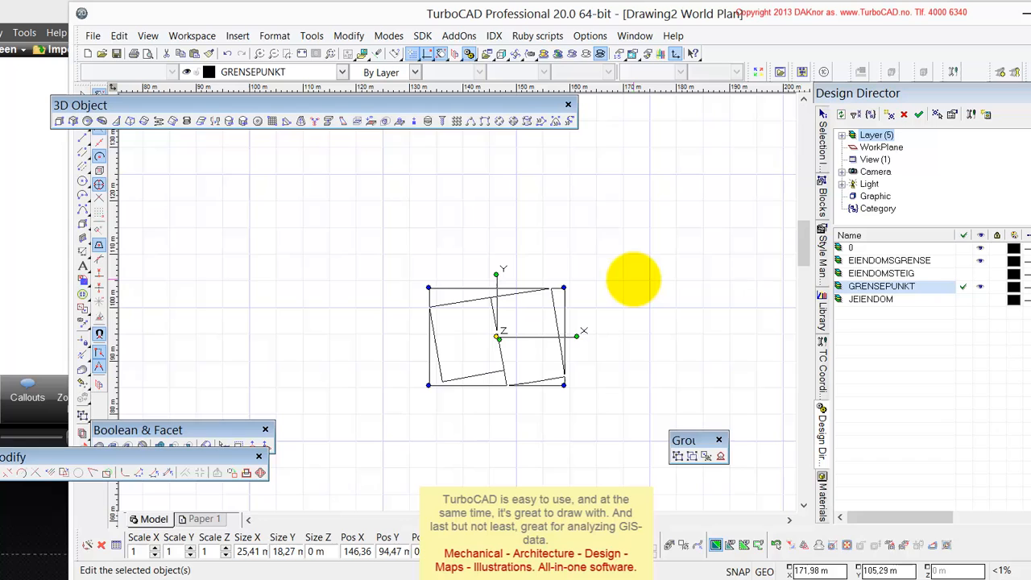
right_click(633, 281)
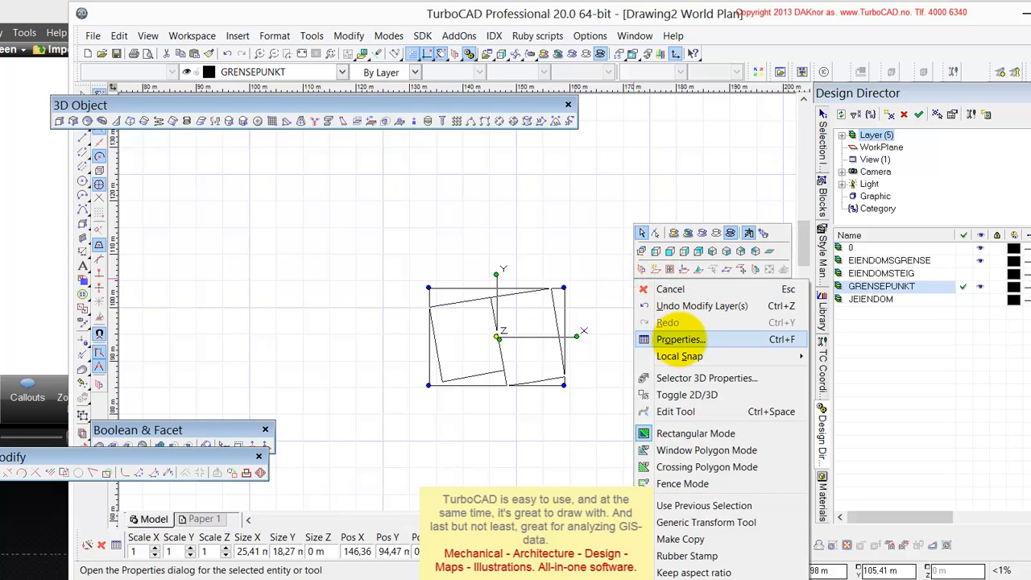
click(680, 338)
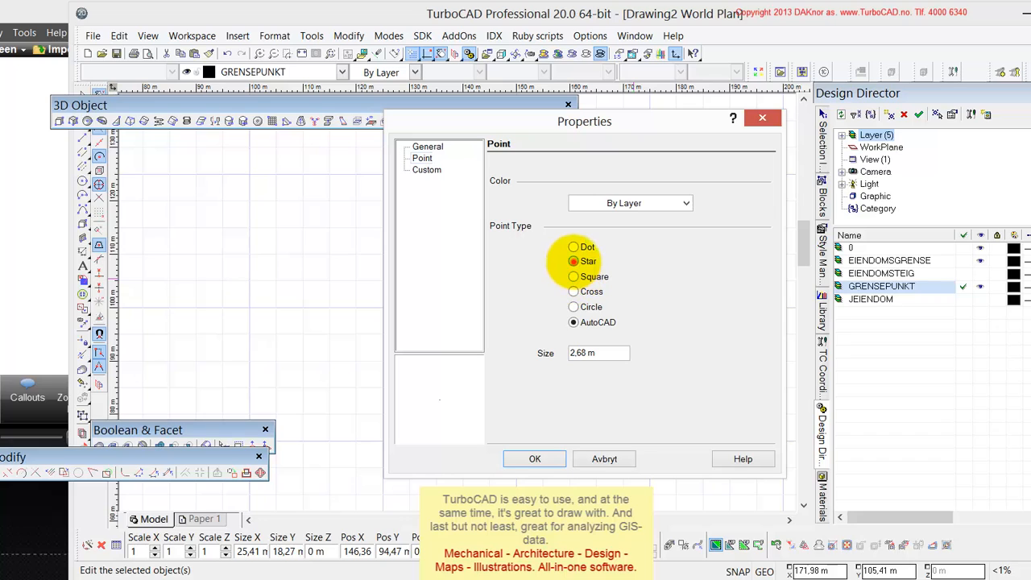
click(573, 261)
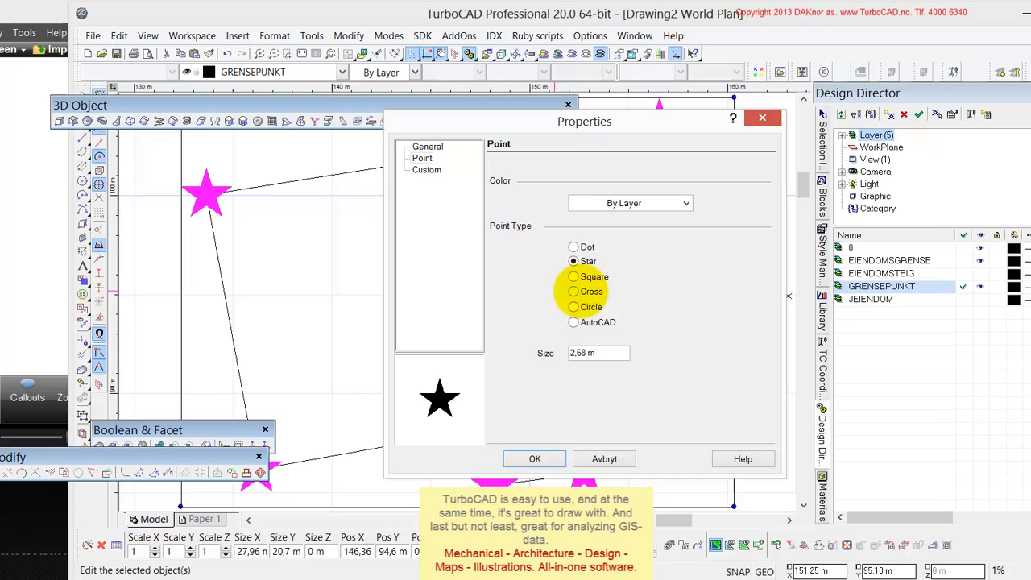
click(574, 290)
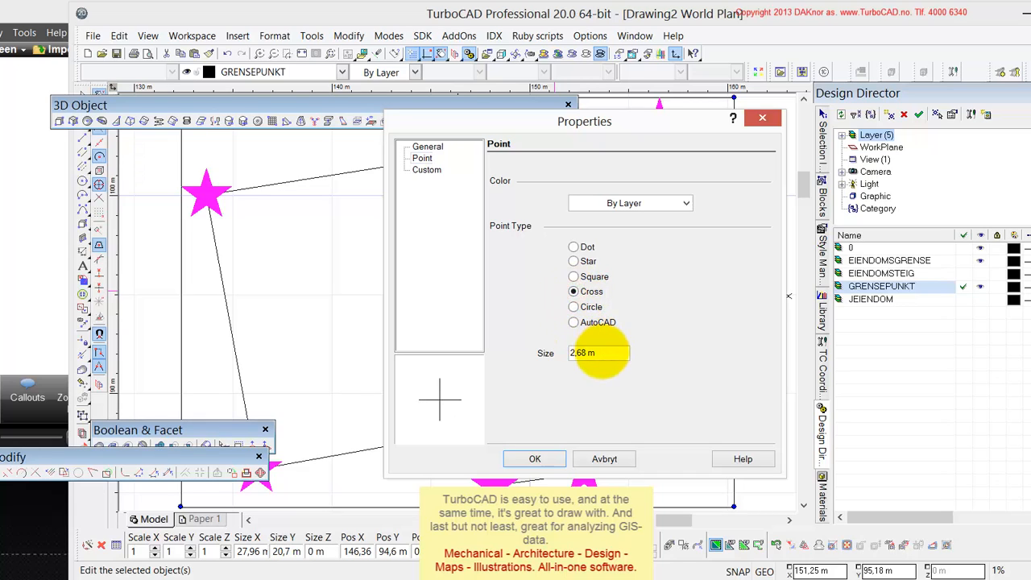
triple_click(599, 353)
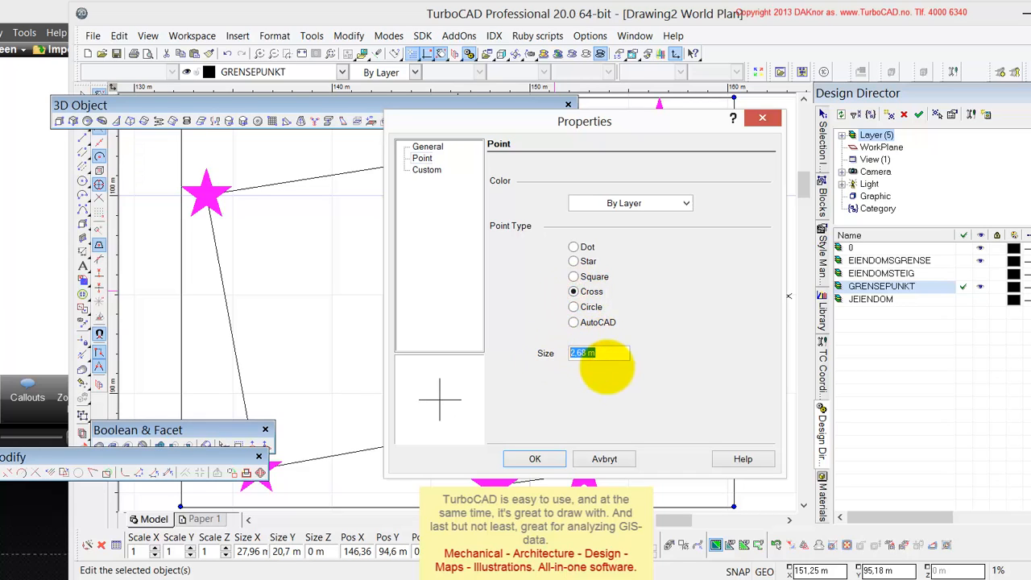
text(1)
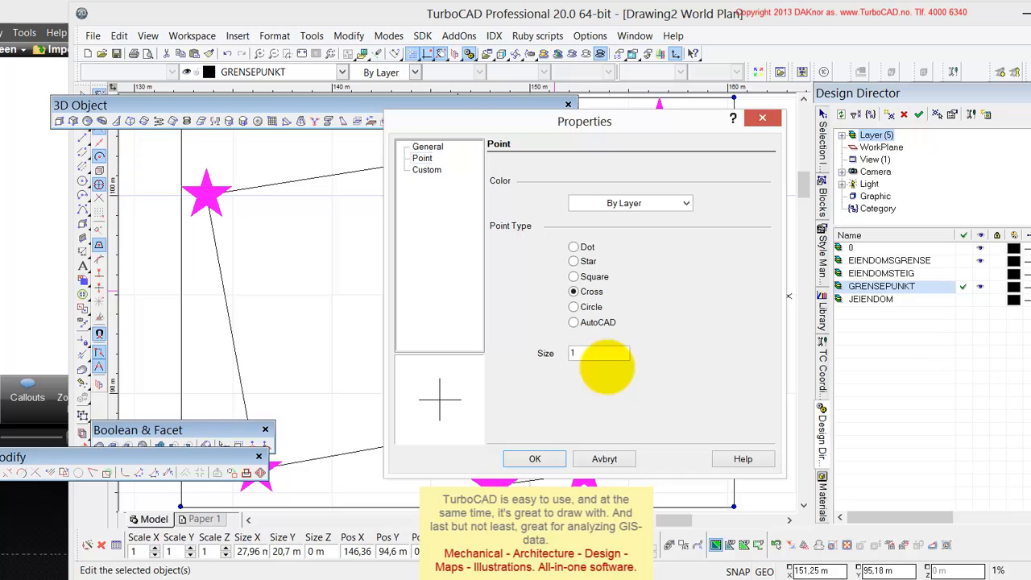
click(686, 203)
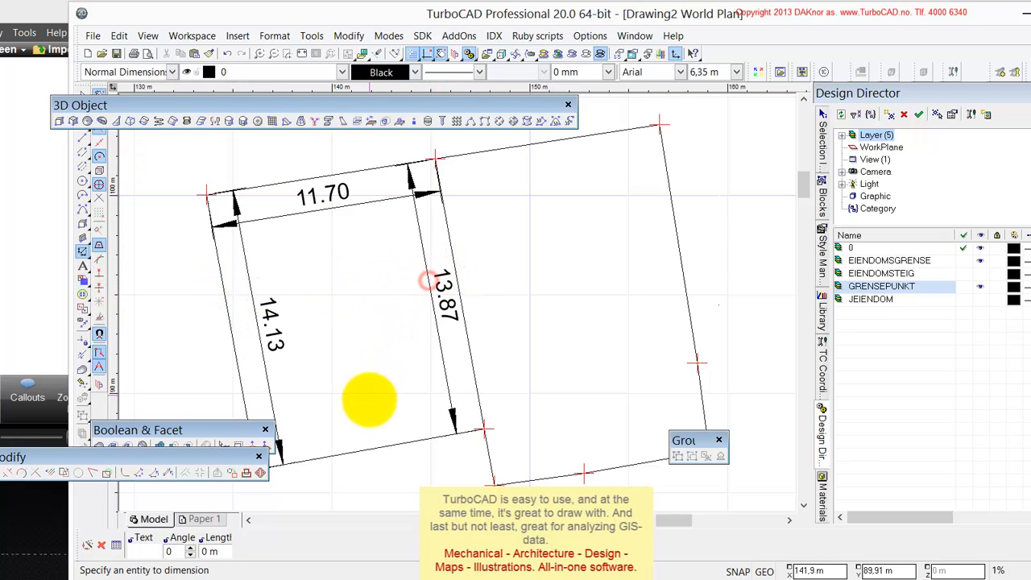
mouse_move(390, 448)
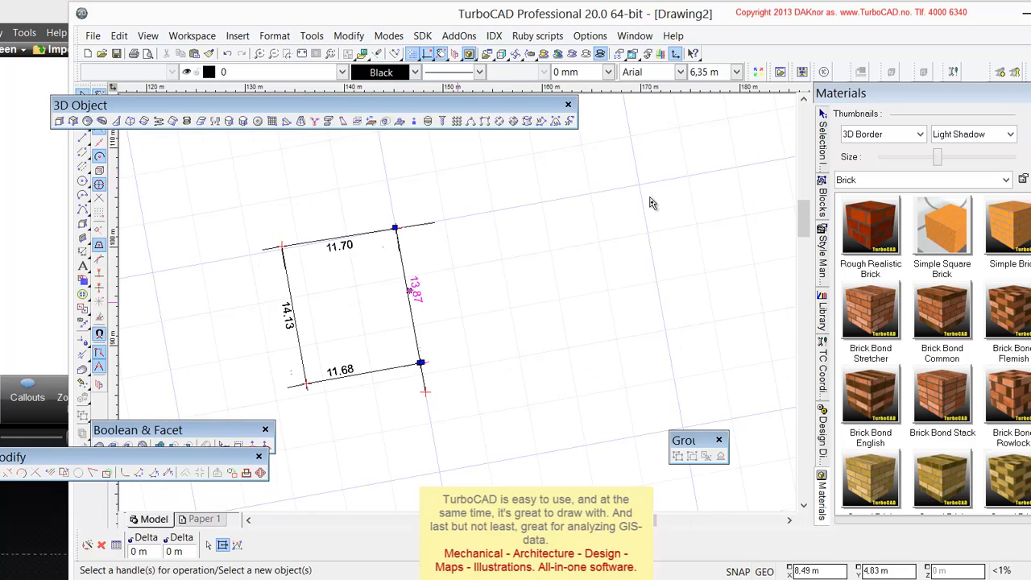
Step: Export the boundary-point coordinates as a list from the TC Coordinates palette
scroll(up, 3)
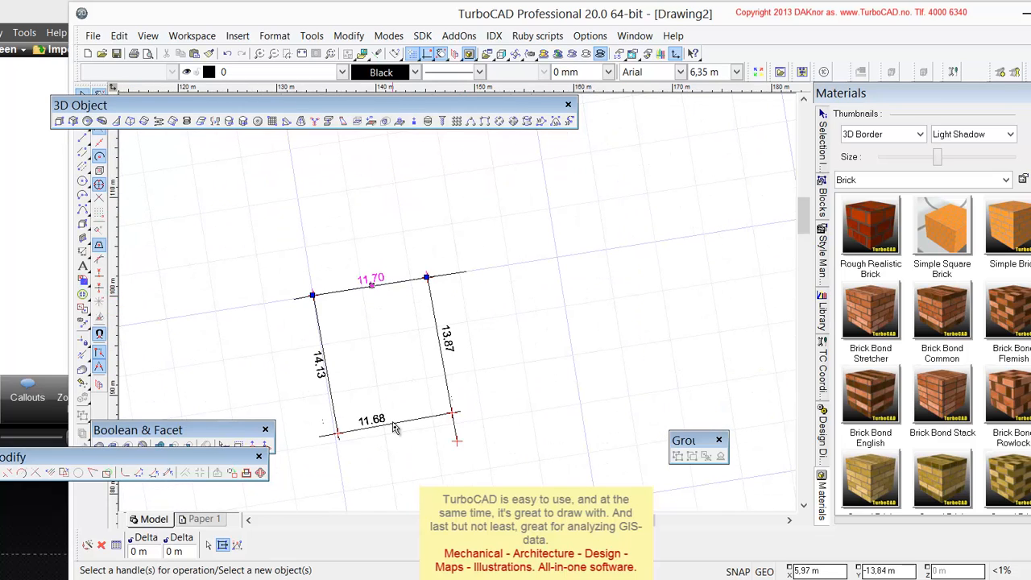
mouse_move(500, 324)
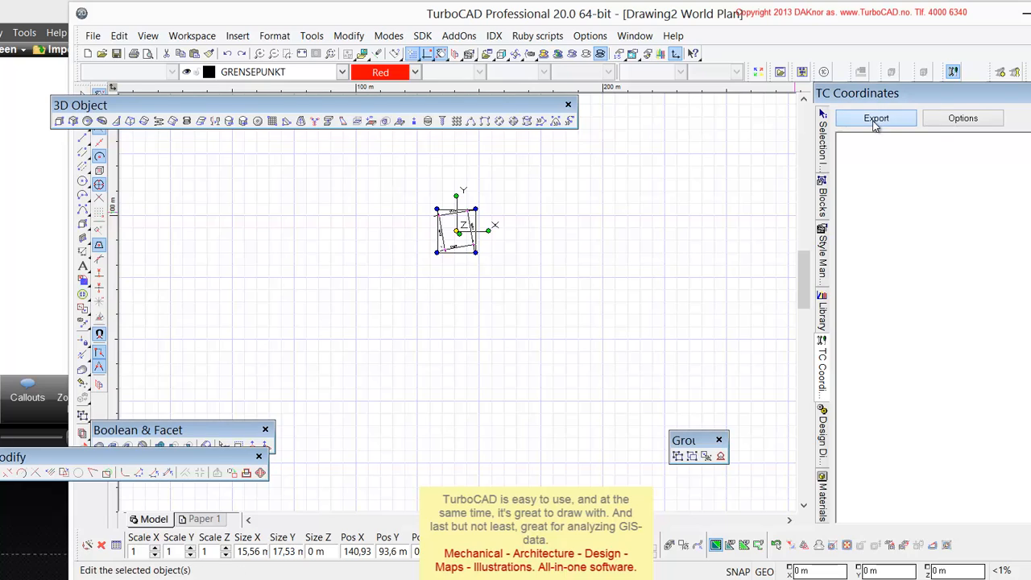
click(877, 118)
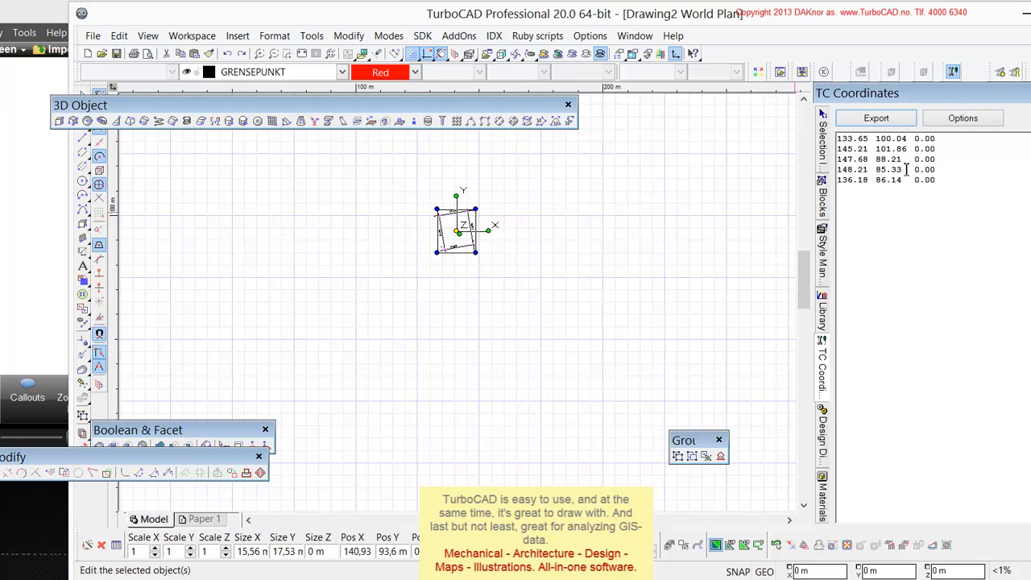